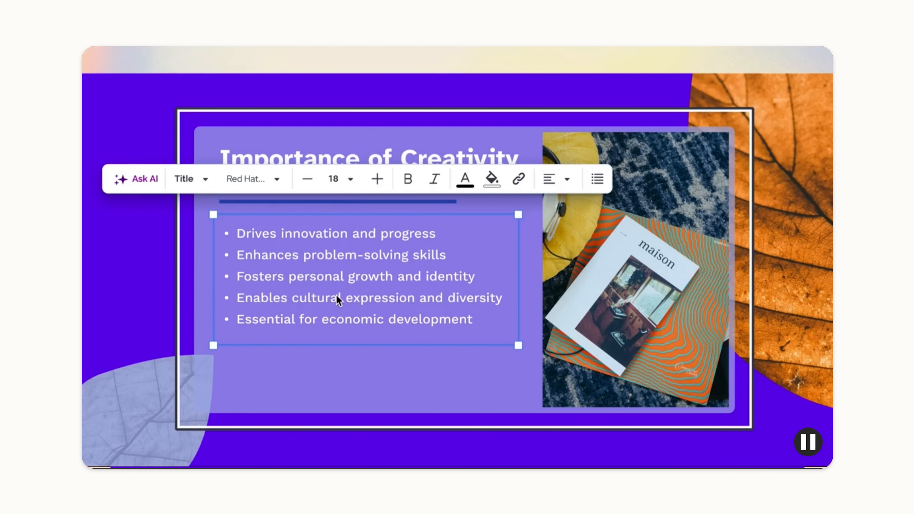
Use Ask AI on the Importance of Creativity bullets and choose the Visual list rewrite.
click(141, 179)
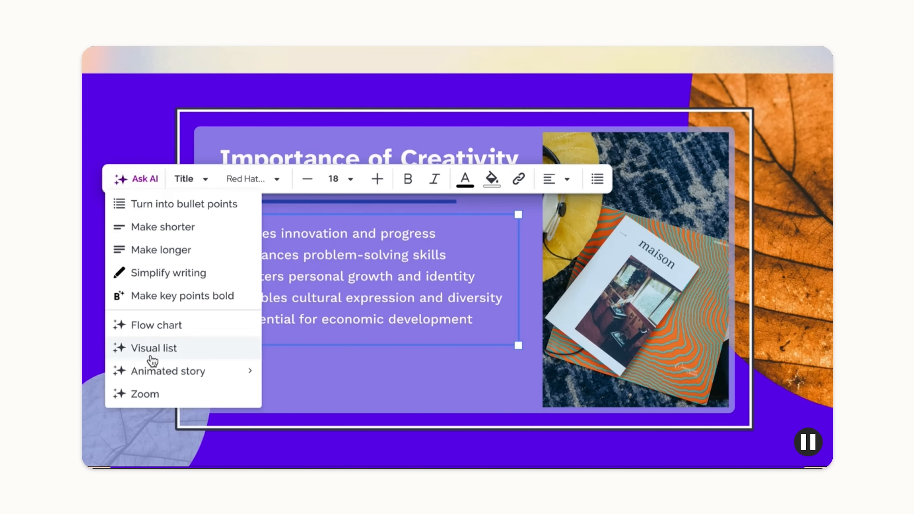
click(154, 348)
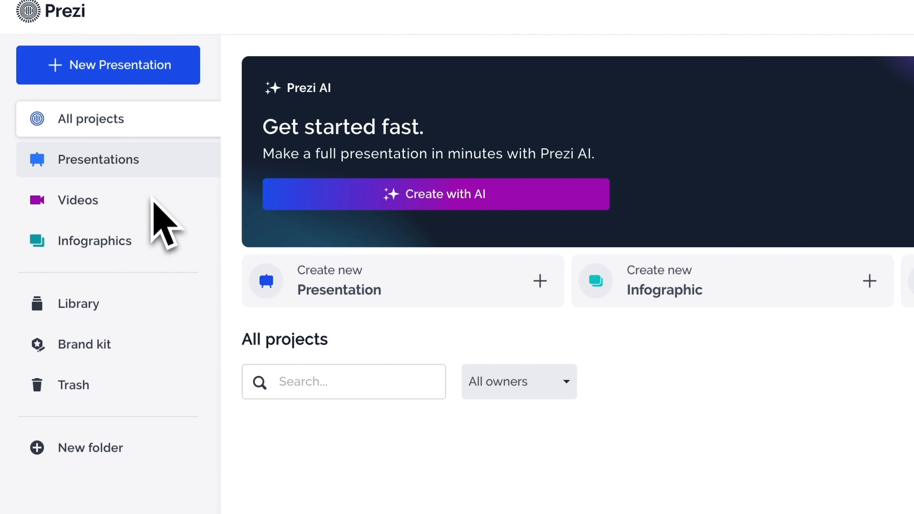
mouse_move(159, 252)
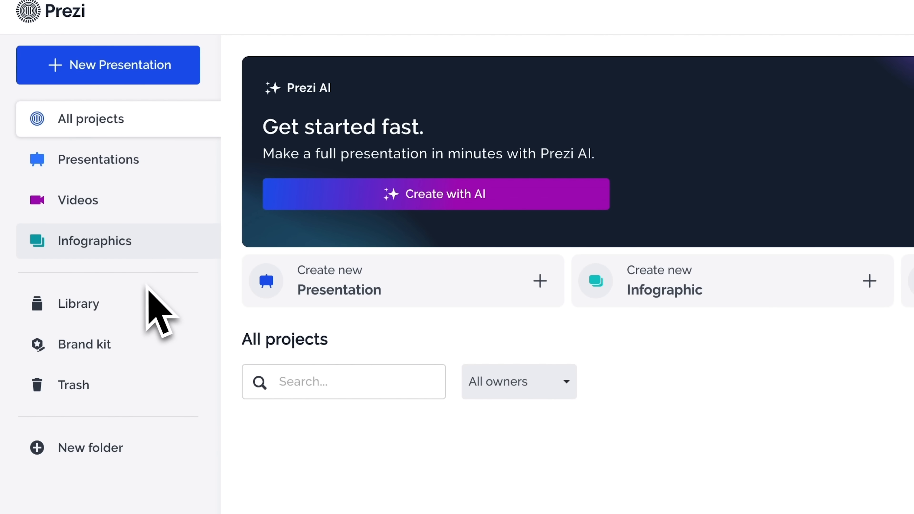
mouse_move(23, 322)
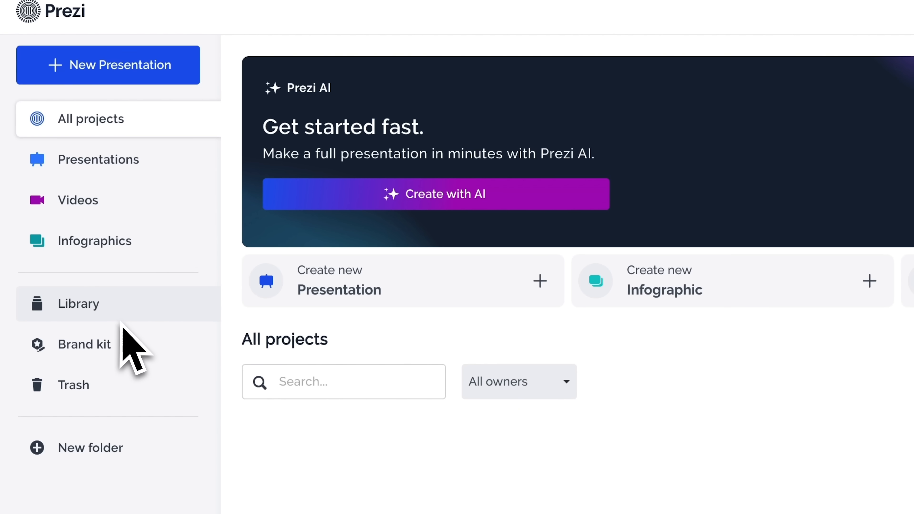
mouse_move(139, 363)
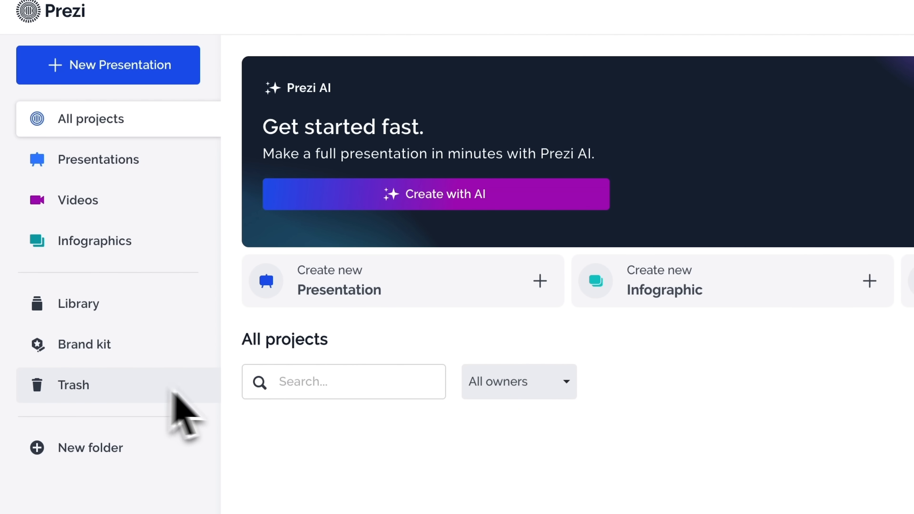
mouse_move(401, 300)
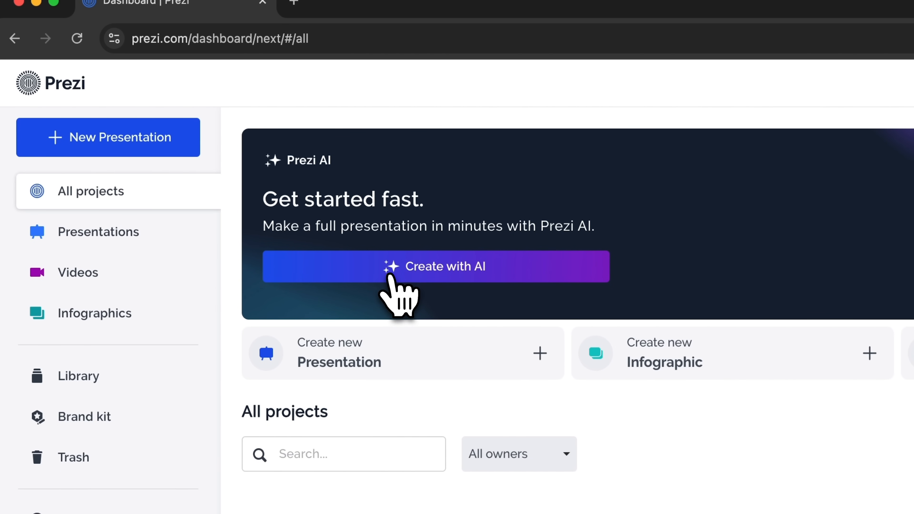
Start a Create-with-AI presentation titled 'AI tools for every day' and continue to the description.
click(436, 267)
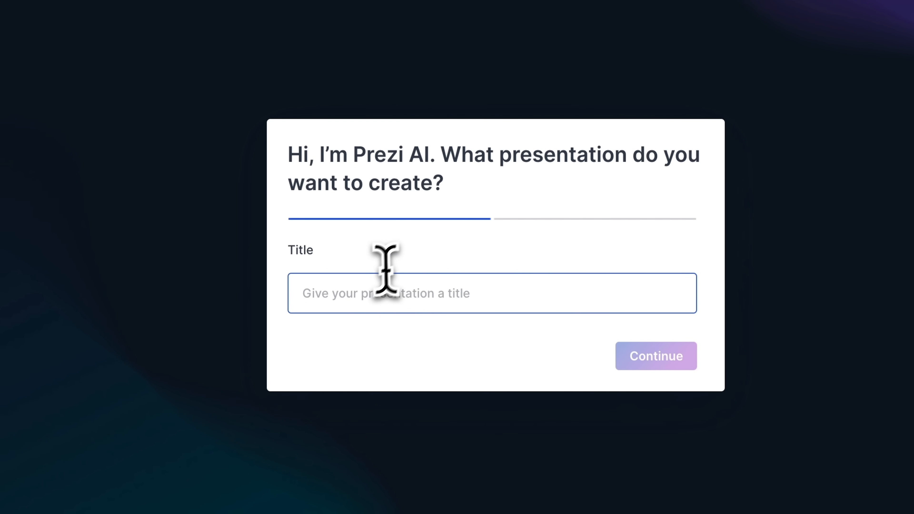
text(AI tools for every day)
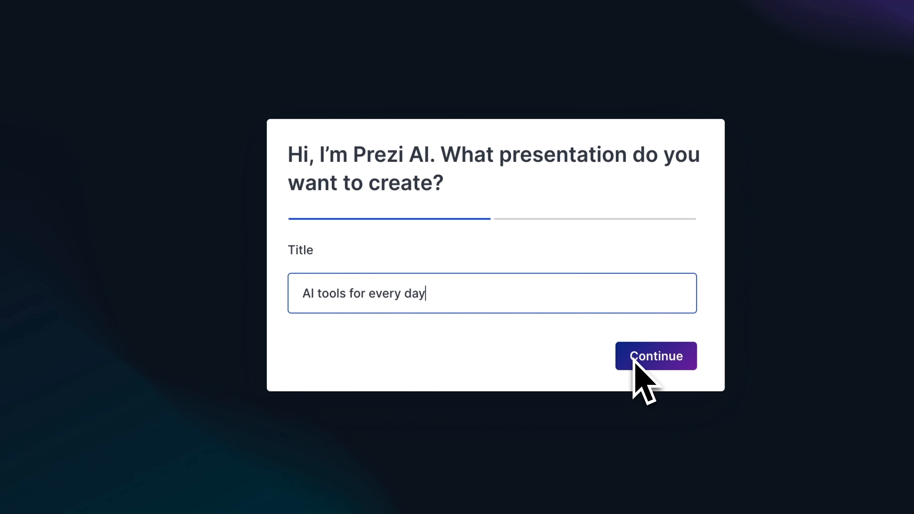
click(656, 356)
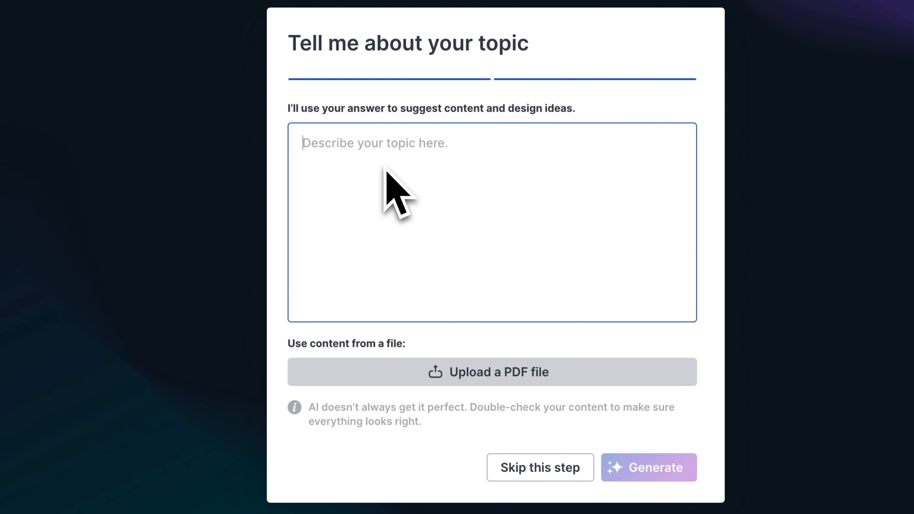
Describe how an average person can use AI tools daily and generate the presentation.
text(Create a presentation on how an average person (not a content creator or writer) can enhance daily life using AI tools. Focus on practical, frequent-use cases like organization, decision-making, and learning. Use clear text blocks with bullet-point lists where relevant for better clarity.)
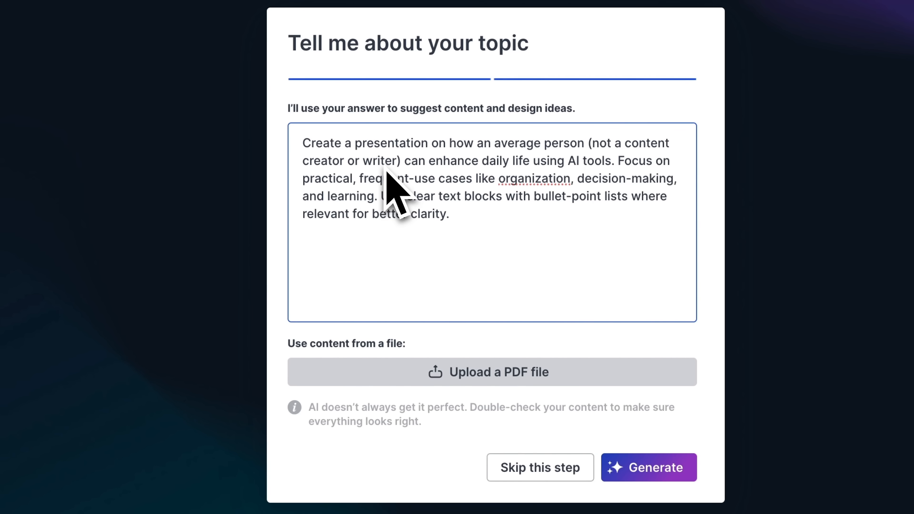
click(451, 214)
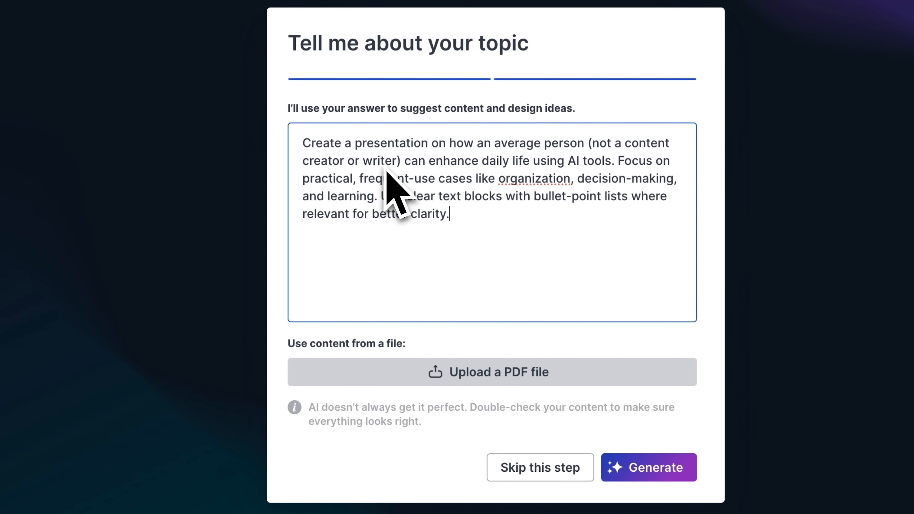
mouse_move(413, 212)
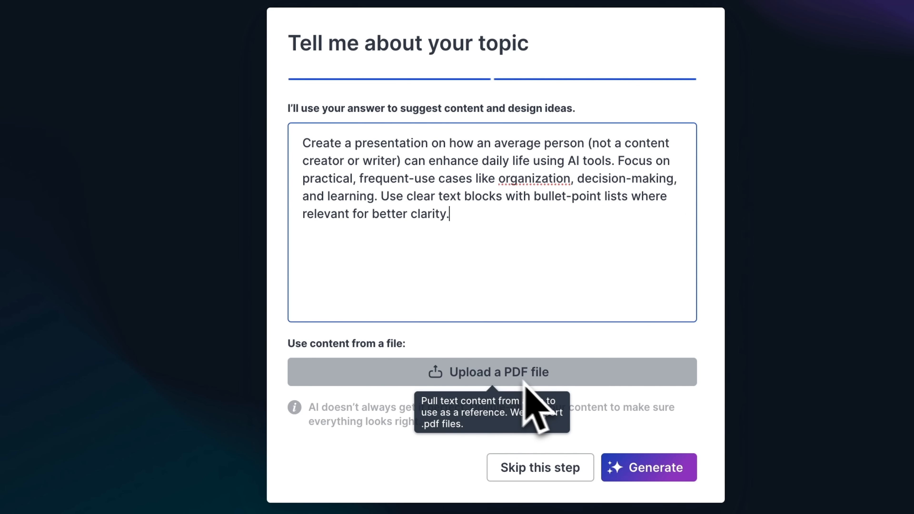
mouse_move(505, 388)
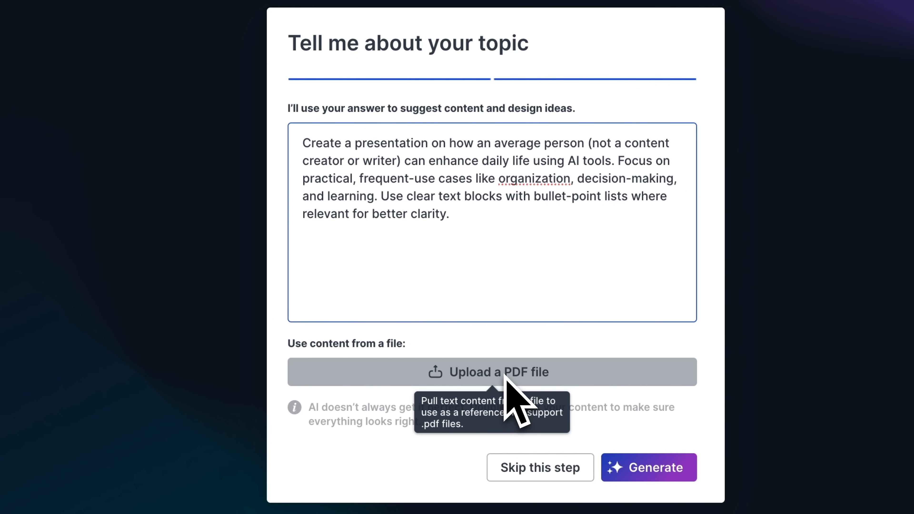
mouse_move(645, 483)
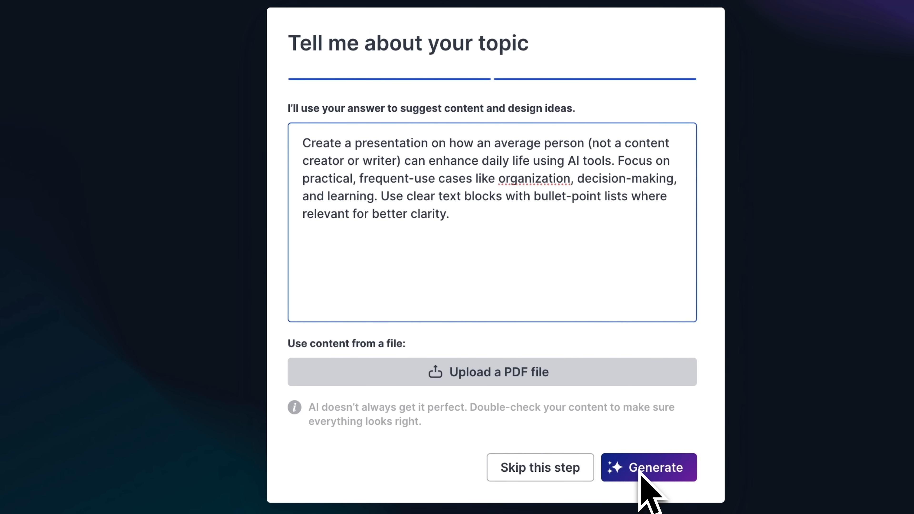
click(649, 468)
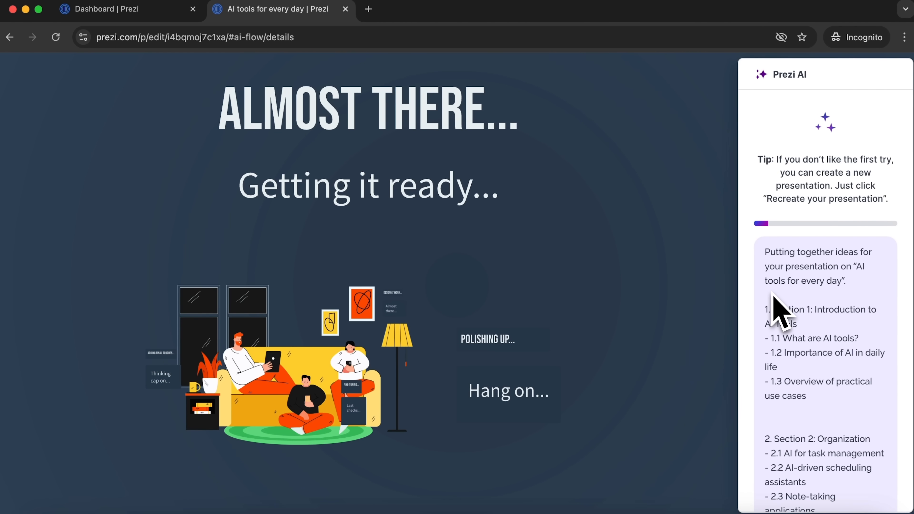
Scroll the Prezi AI outline panel while the 'AI Tools for Everyday Life' overview loads.
scroll(down, 3)
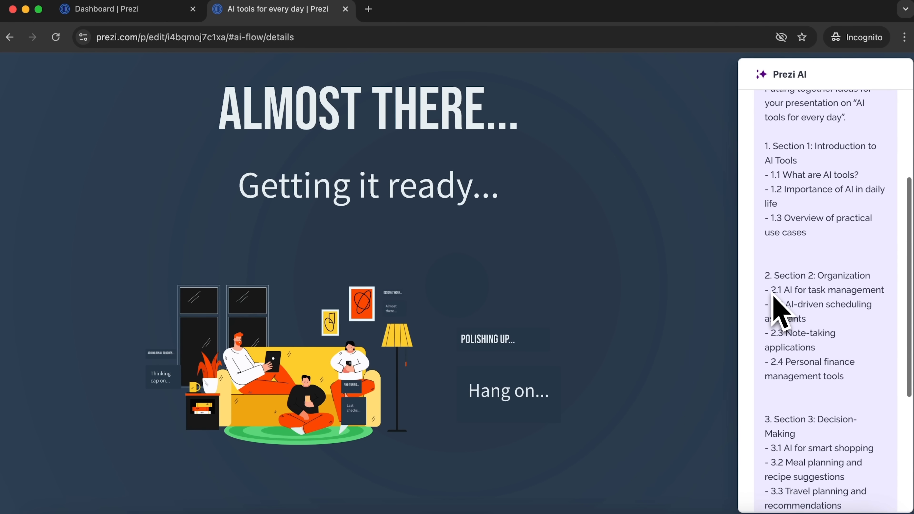
scroll(down, 3)
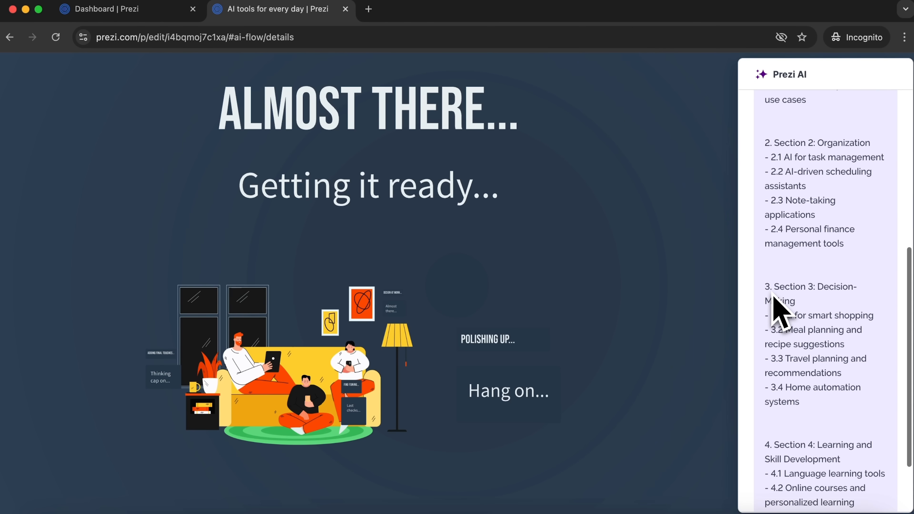
scroll(down, 3)
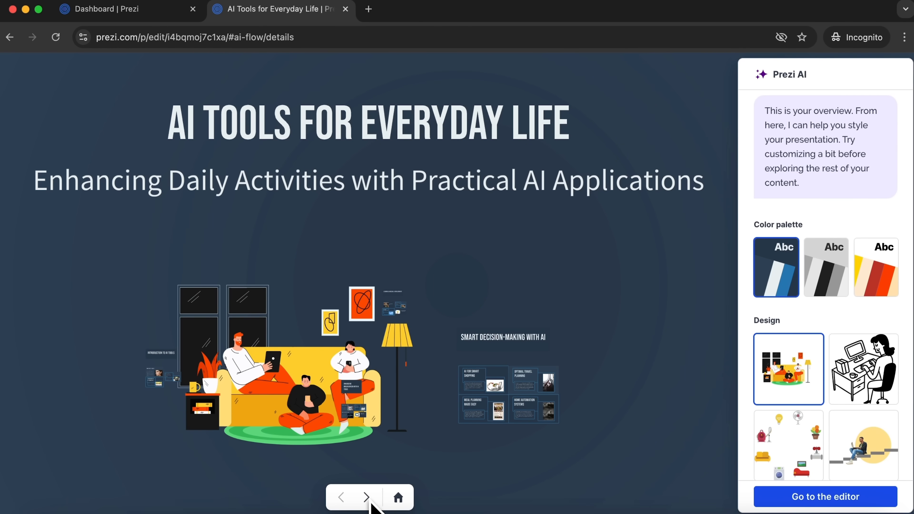
Preview the title, Introduction to AI Tools and Overview of Practical Use Cases slides, returning to the overview.
click(367, 497)
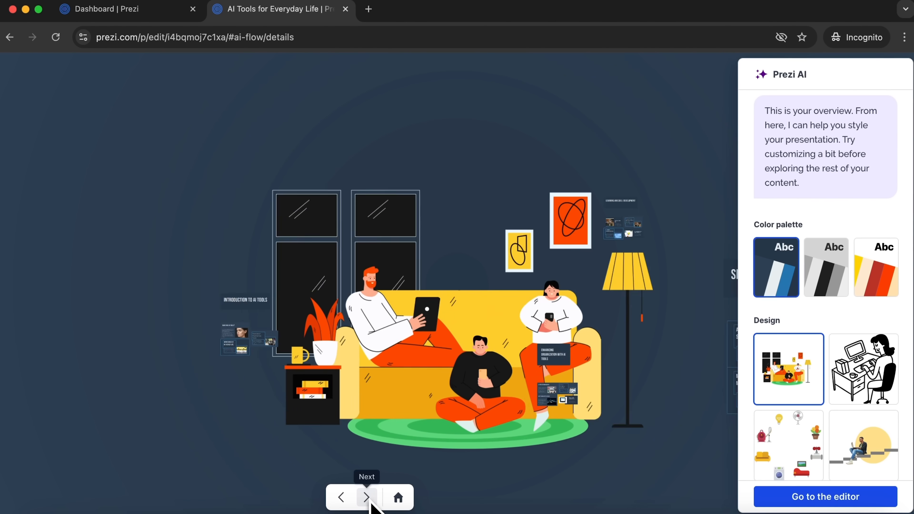
click(366, 497)
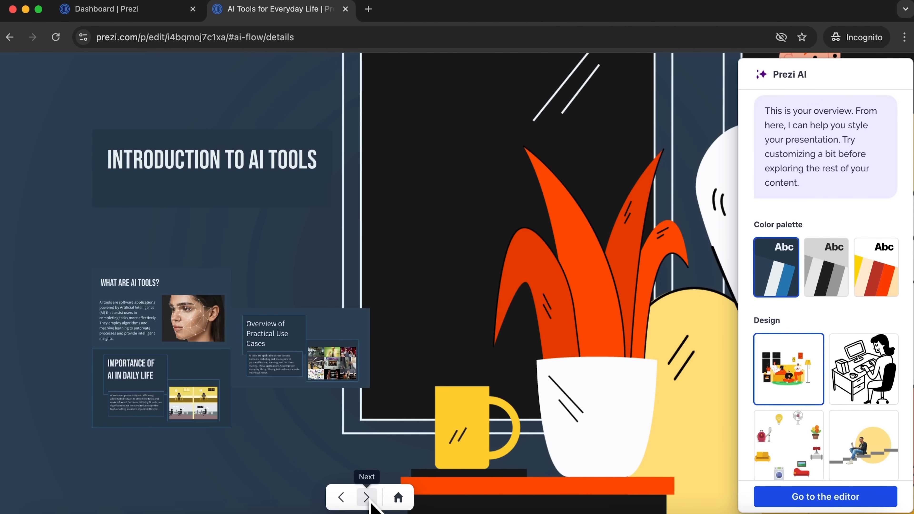
click(367, 497)
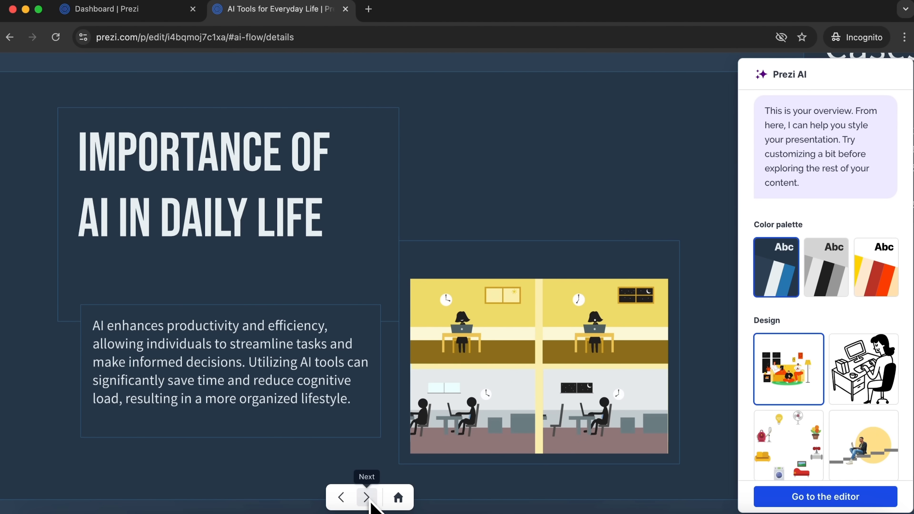
click(366, 497)
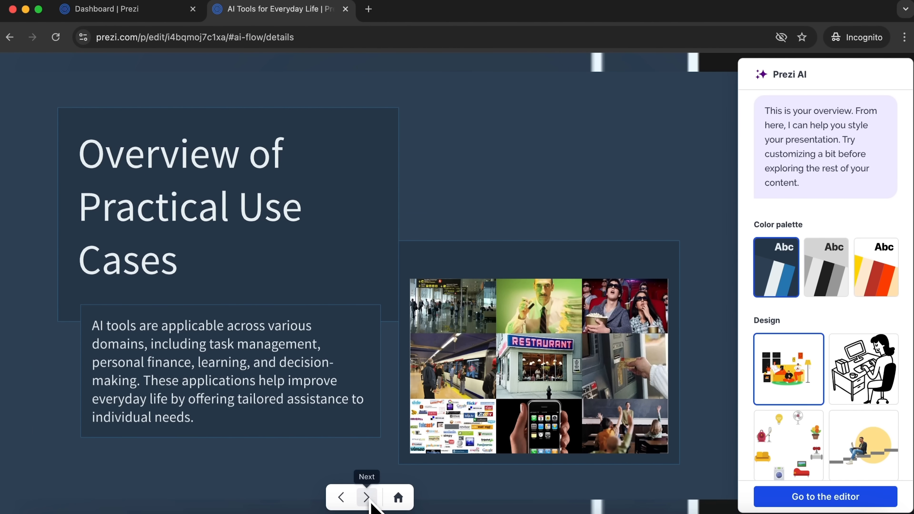
click(367, 498)
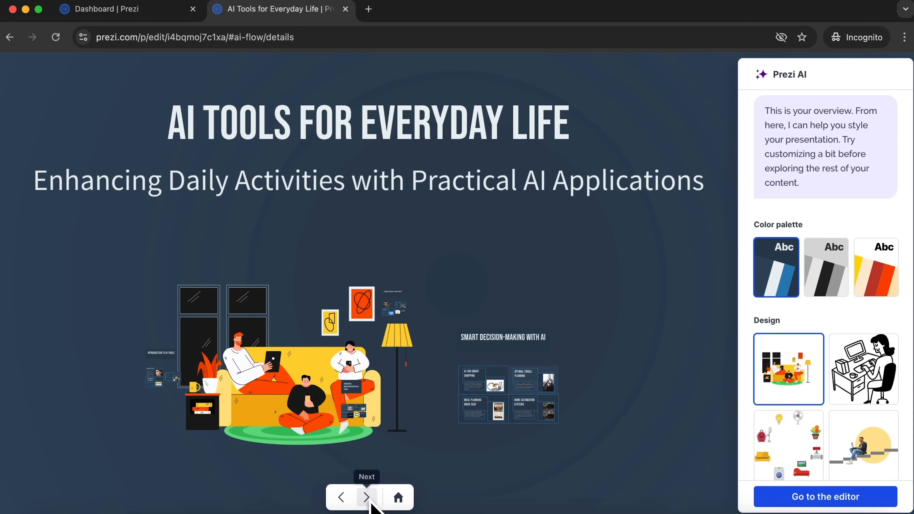
Preview the organization section, AI for Task Management and note-taking slides back to the overview.
click(366, 497)
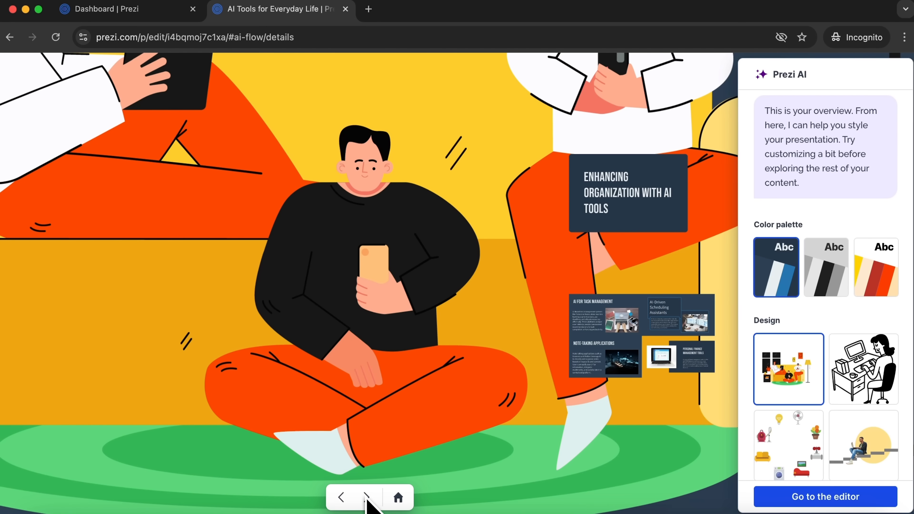
click(366, 498)
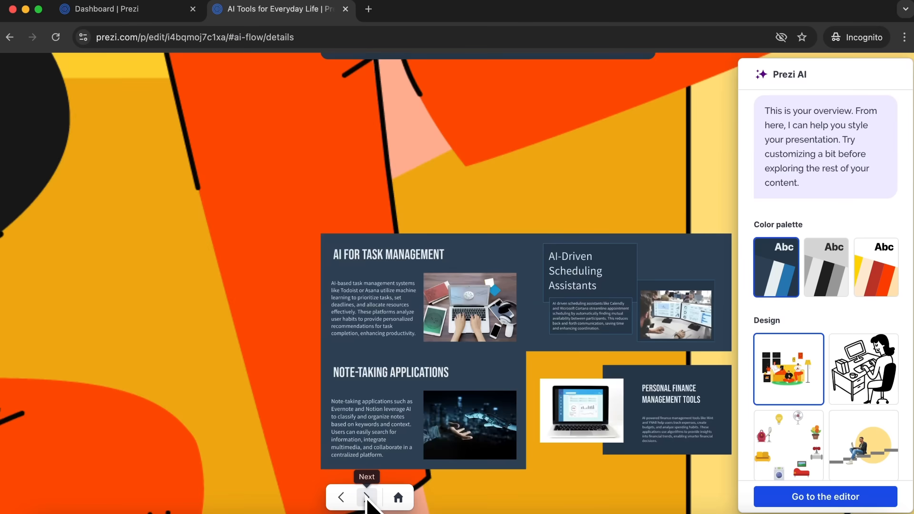
click(367, 498)
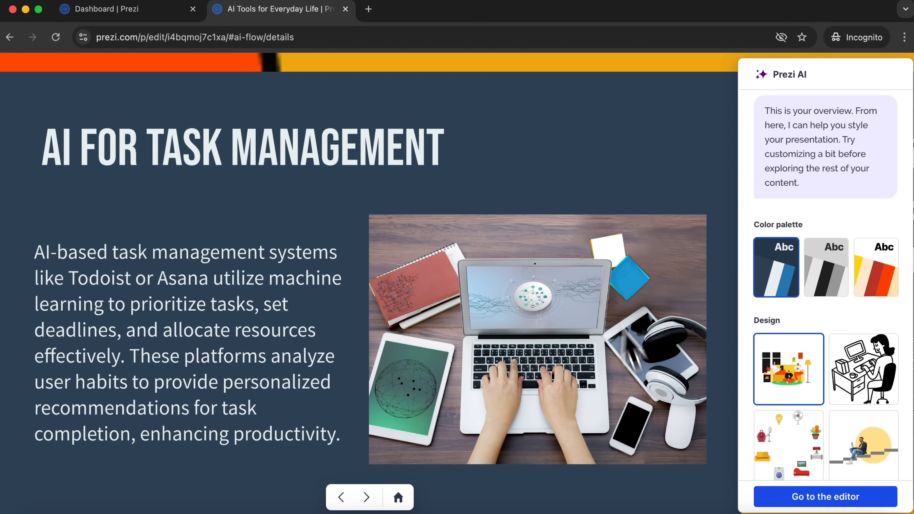
click(366, 497)
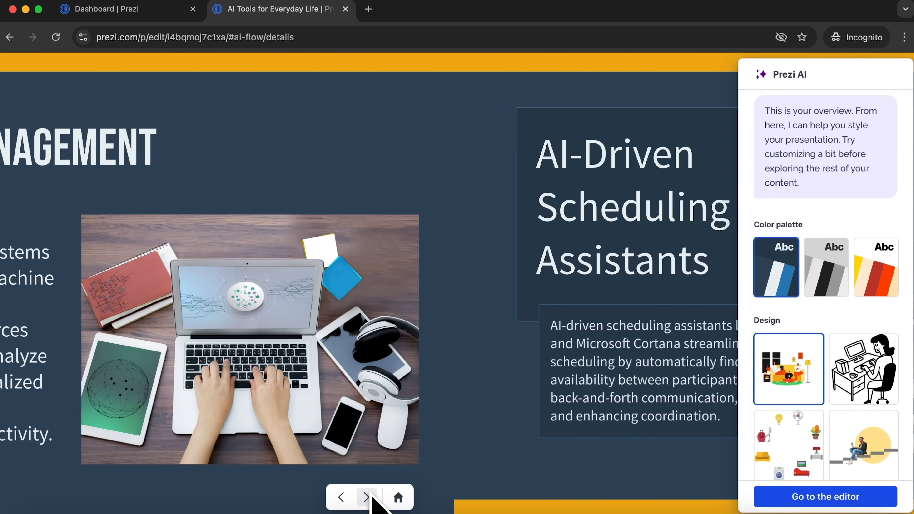
click(366, 498)
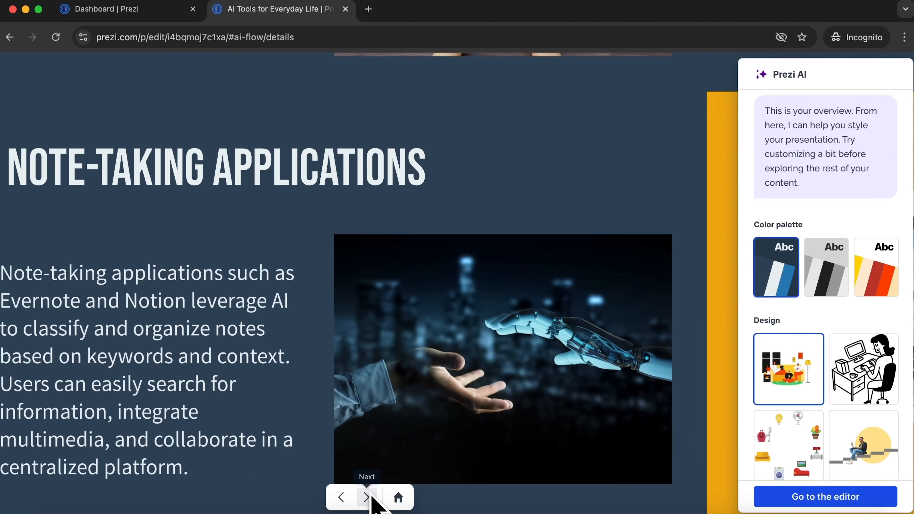
click(366, 497)
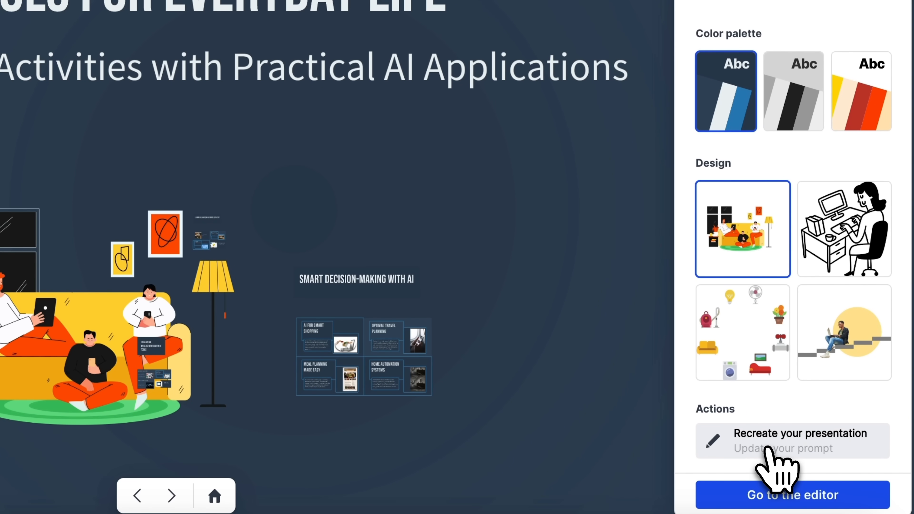
Recreate the presentation from a rewritten prompt covering organization, scheduling, decision-making, budgeting and learning.
click(786, 440)
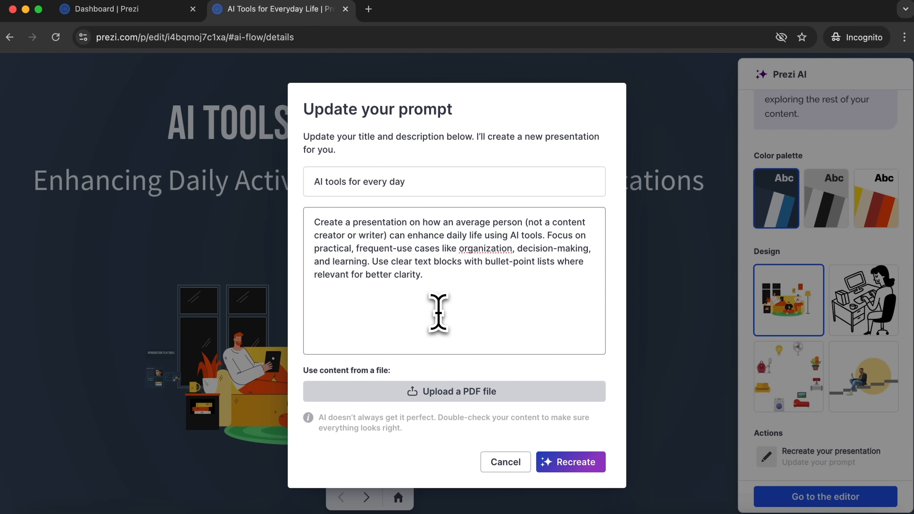
mouse_move(412, 241)
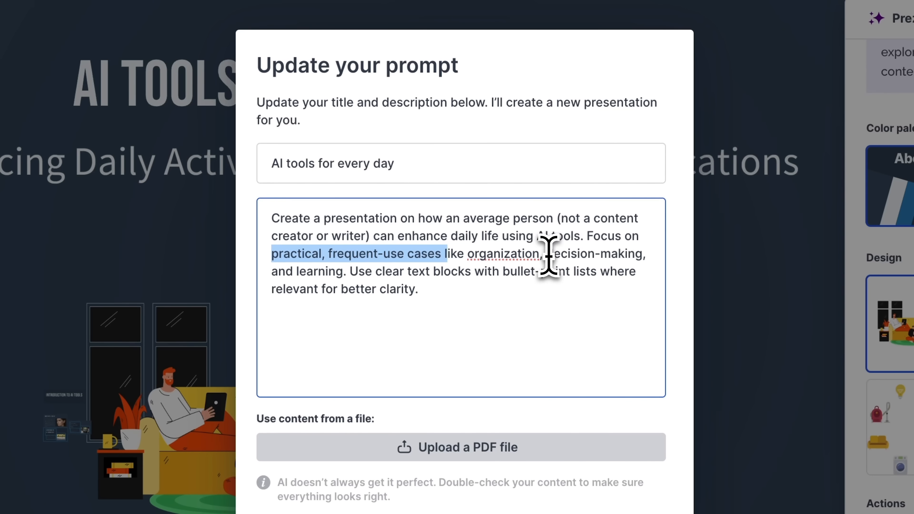
double_click(594, 254)
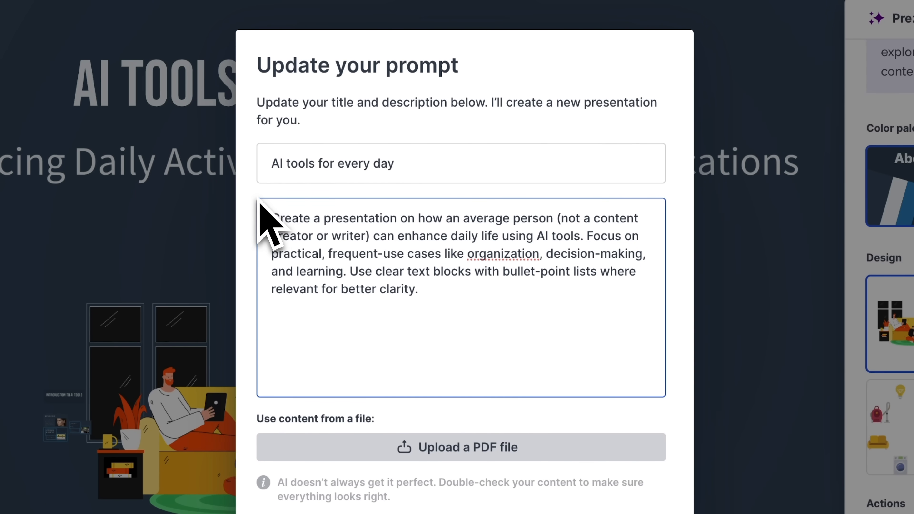
scroll(down, 3)
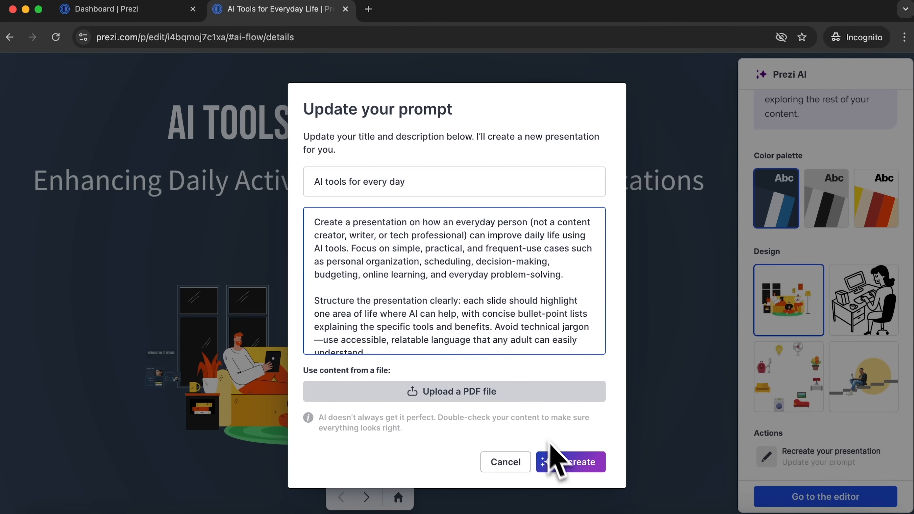
click(577, 462)
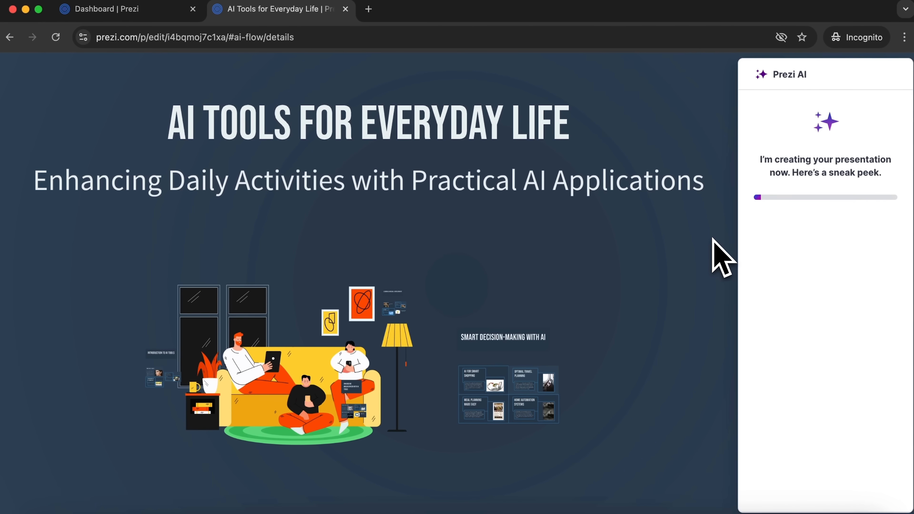
mouse_move(762, 197)
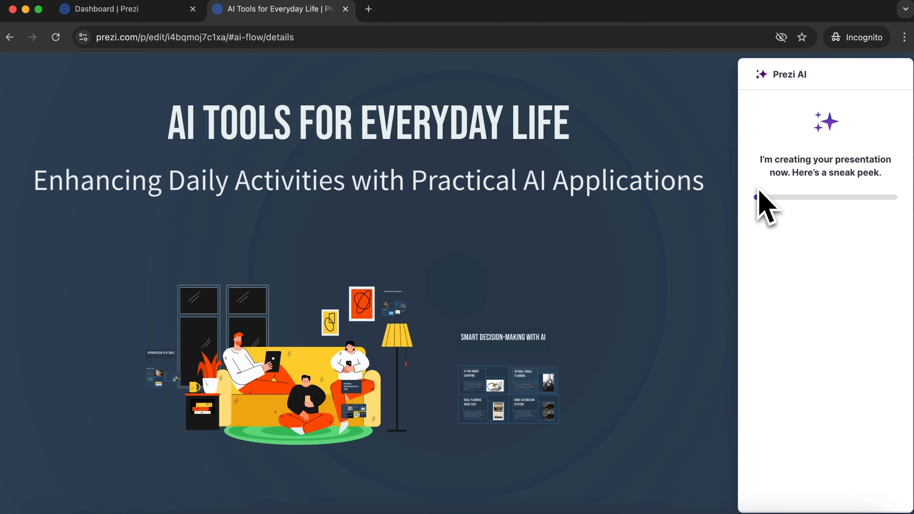
mouse_move(758, 171)
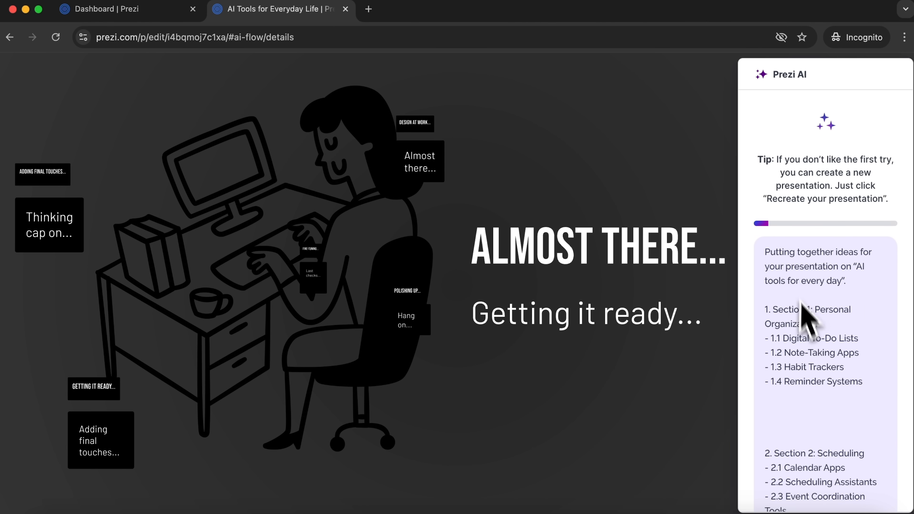
Scroll the Prezi AI outline panel while the regenerated presentation is drafted.
scroll(down, 3)
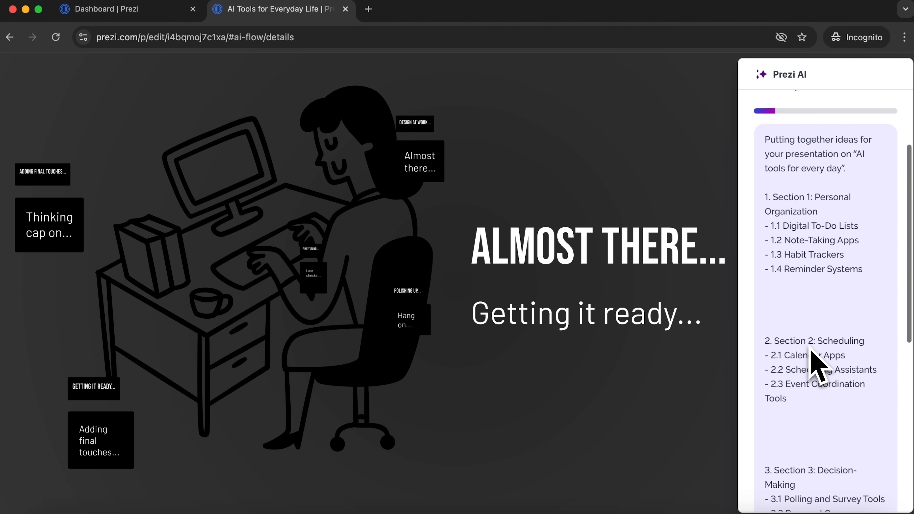
scroll(down, 3)
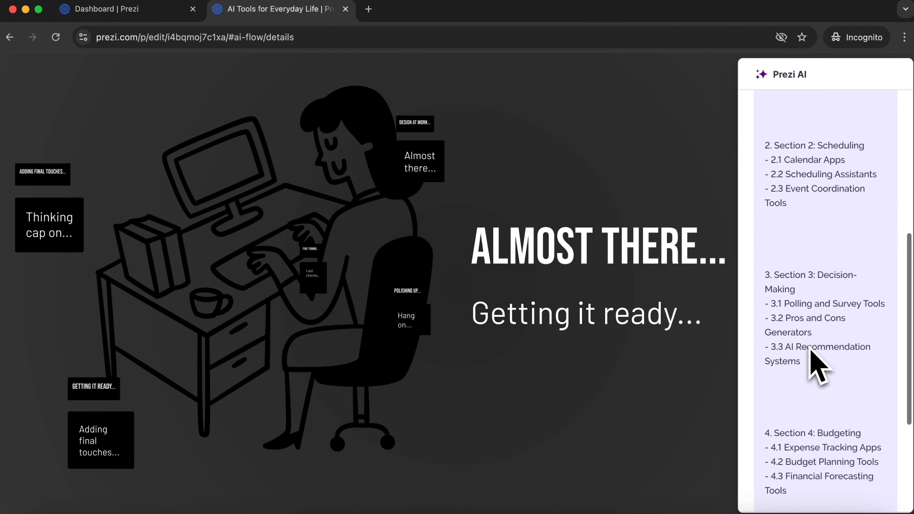
scroll(down, 3)
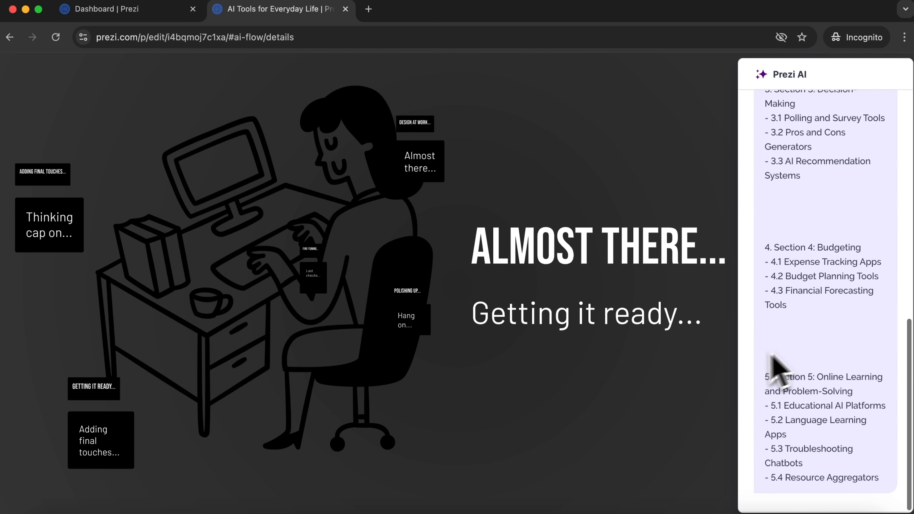
mouse_move(869, 362)
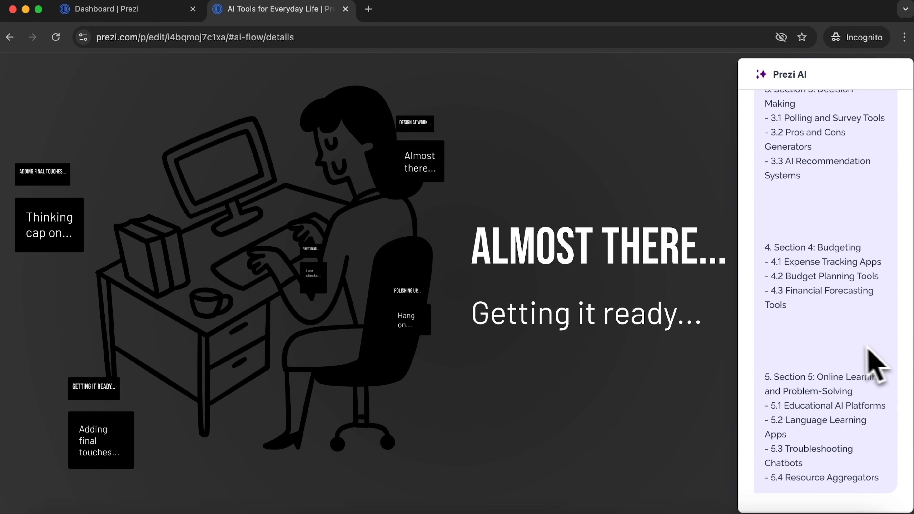
mouse_move(835, 176)
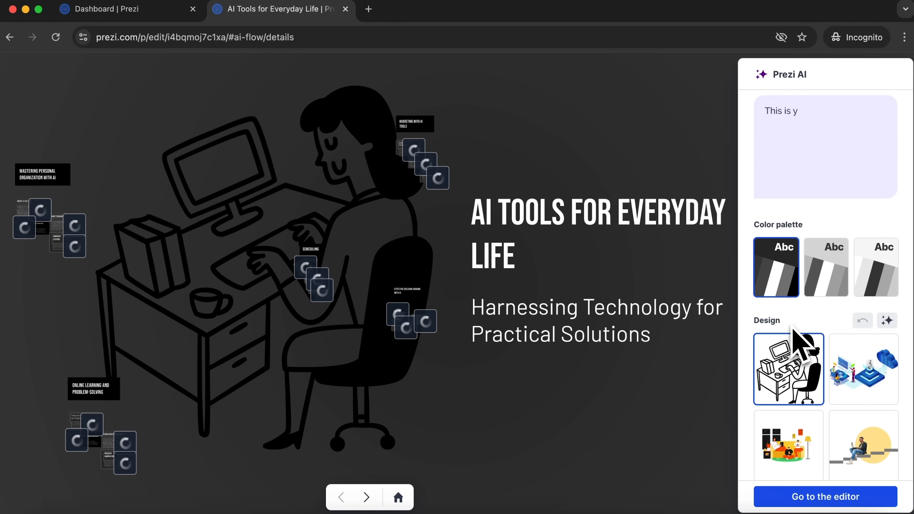
Preview the Digital To-Do Lists, Note-Taking Apps and Habit Trackers slides, ending at the overview.
text(our)
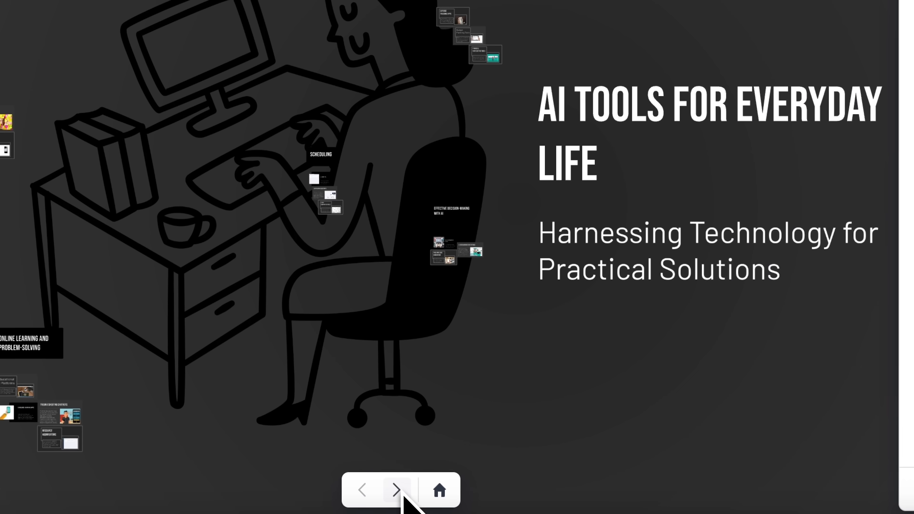
click(395, 490)
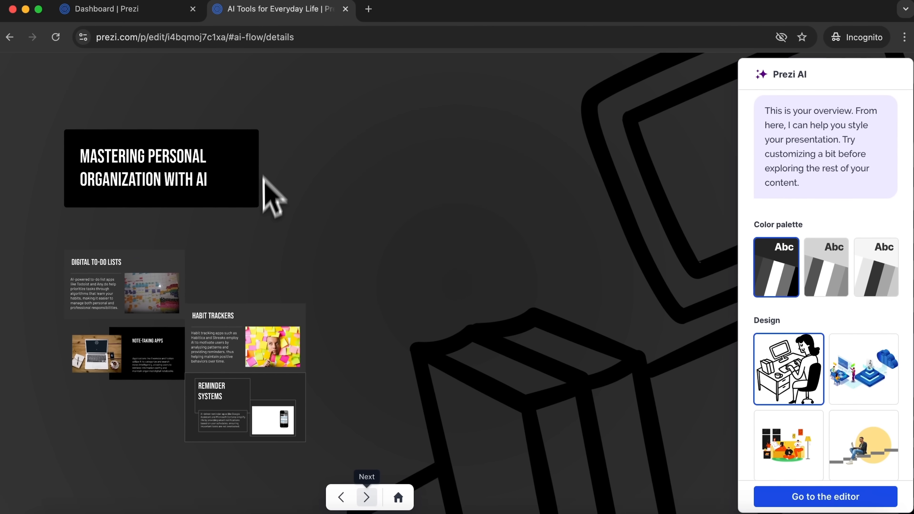
mouse_move(255, 217)
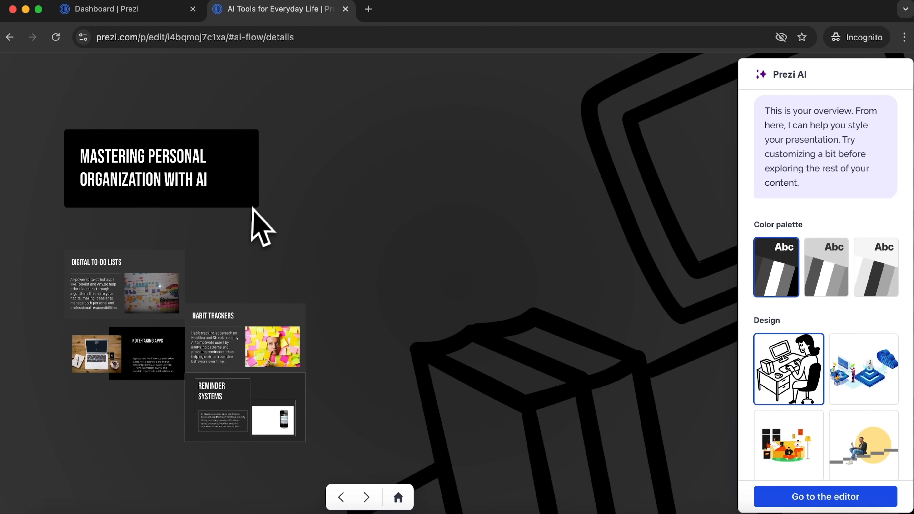
mouse_move(356, 460)
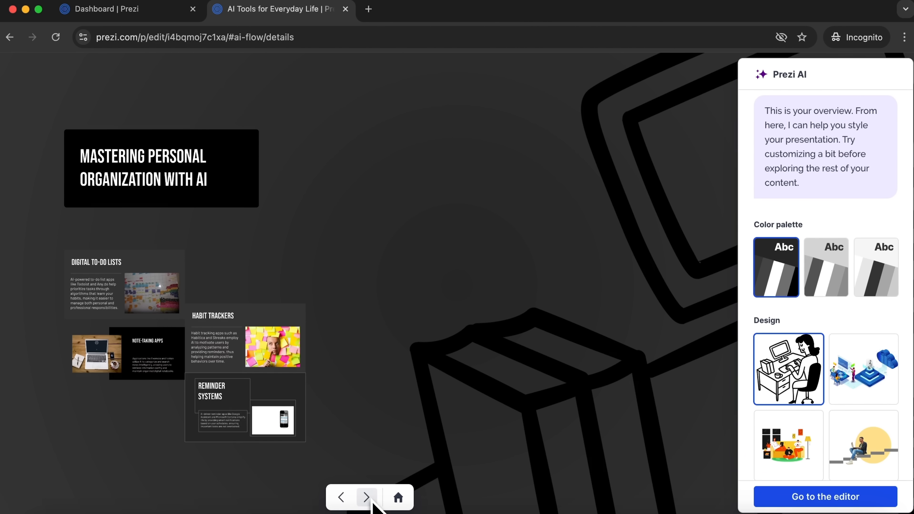
click(366, 497)
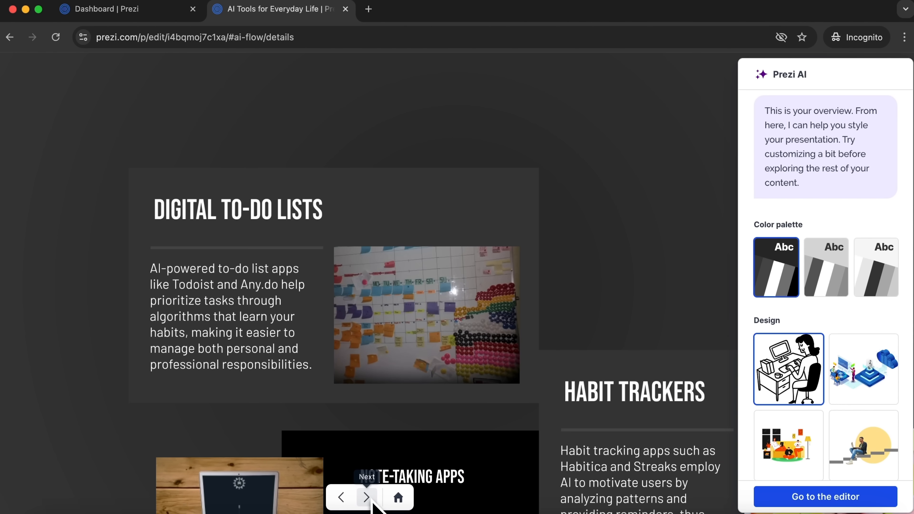
click(366, 498)
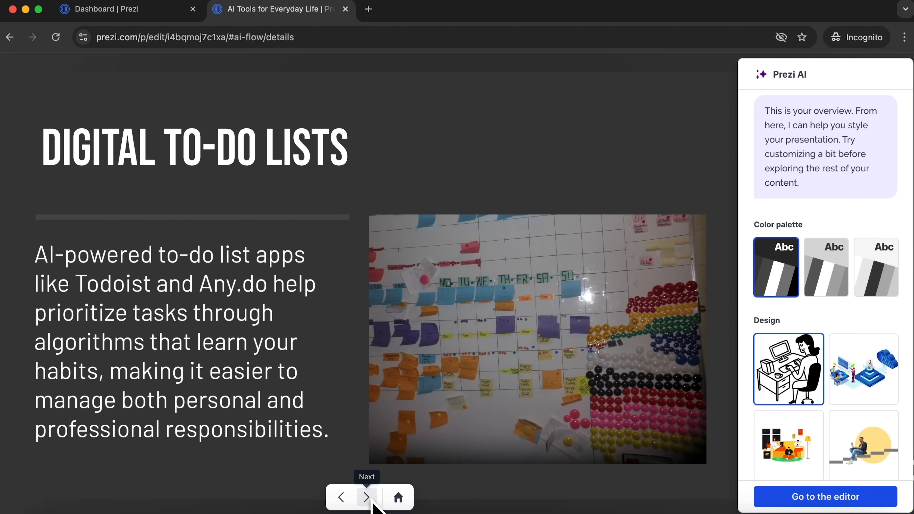
mouse_move(78, 302)
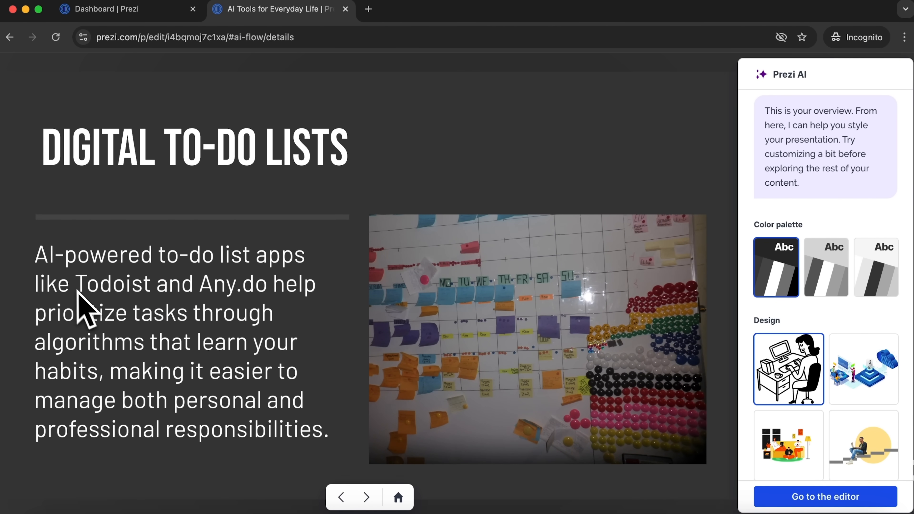
mouse_move(96, 277)
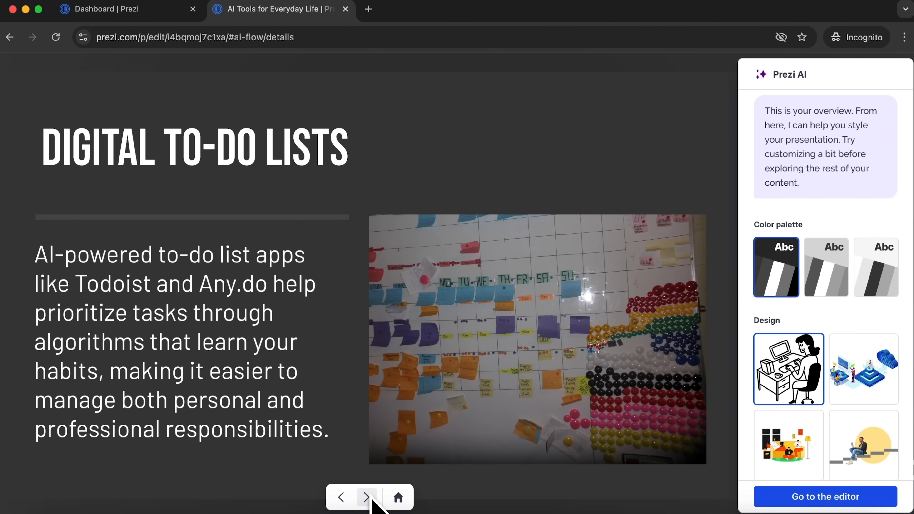
click(365, 497)
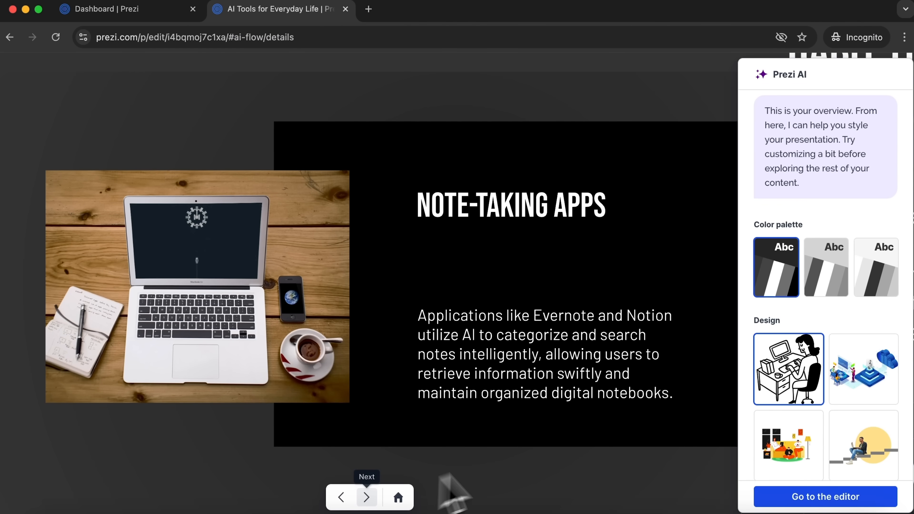
mouse_move(650, 307)
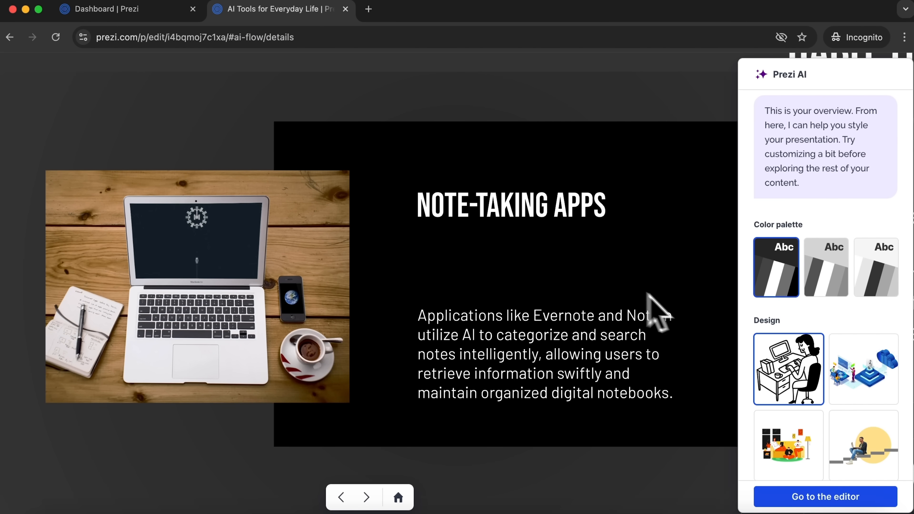
mouse_move(369, 505)
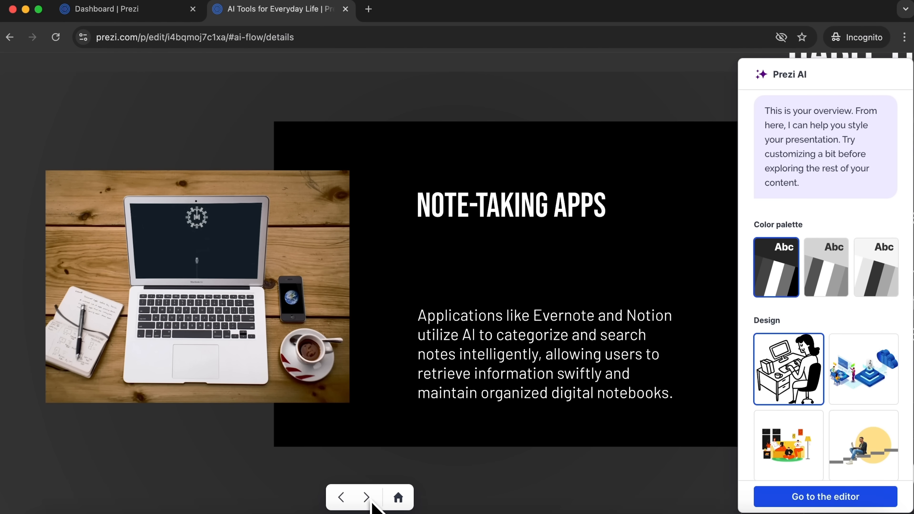
click(365, 499)
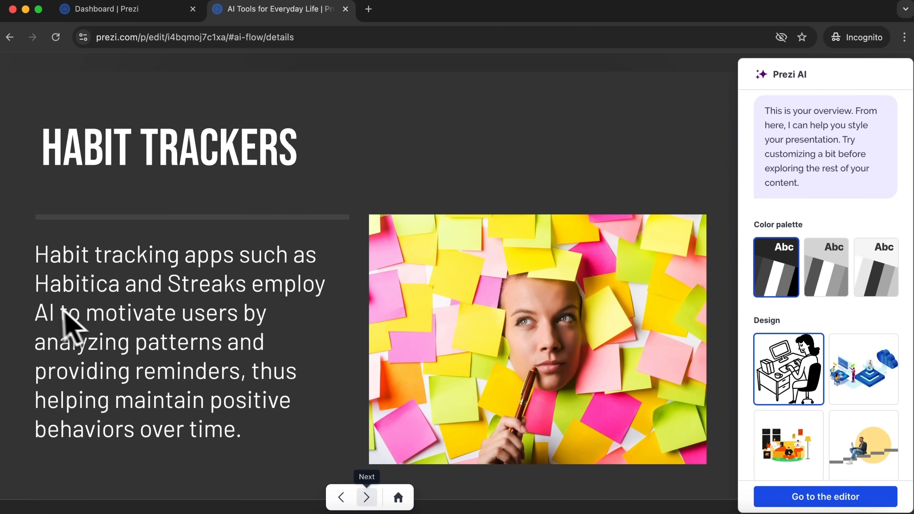
mouse_move(34, 290)
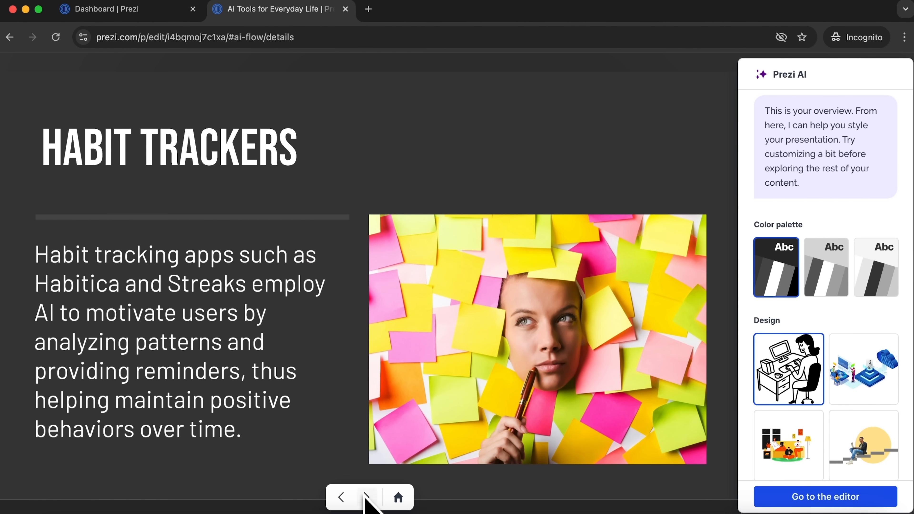
click(367, 498)
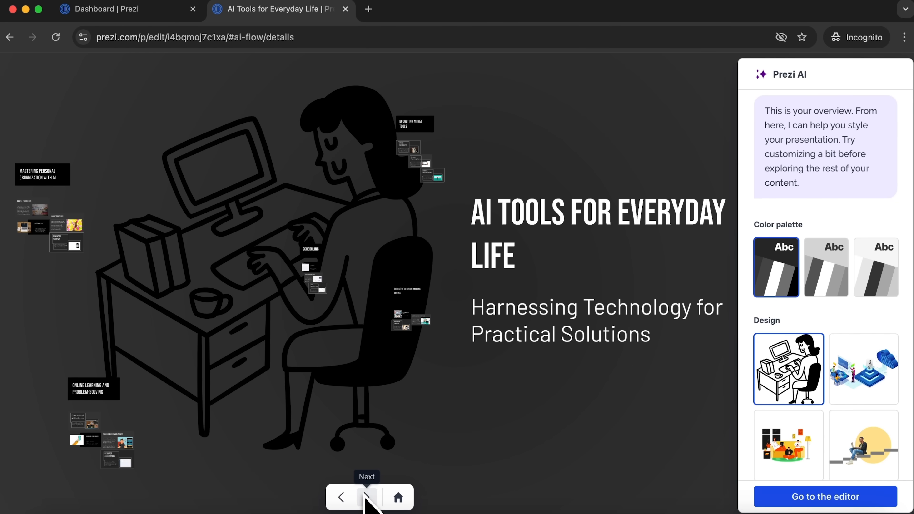
mouse_move(785, 291)
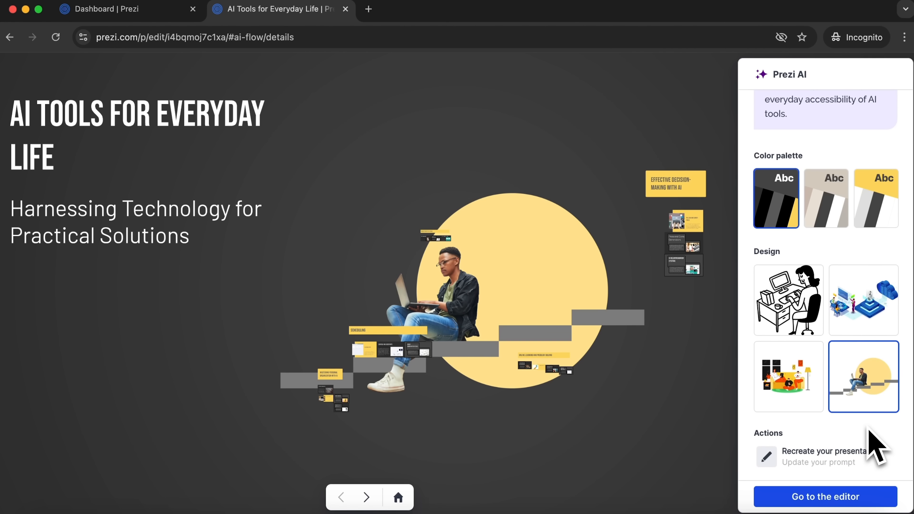
mouse_move(852, 504)
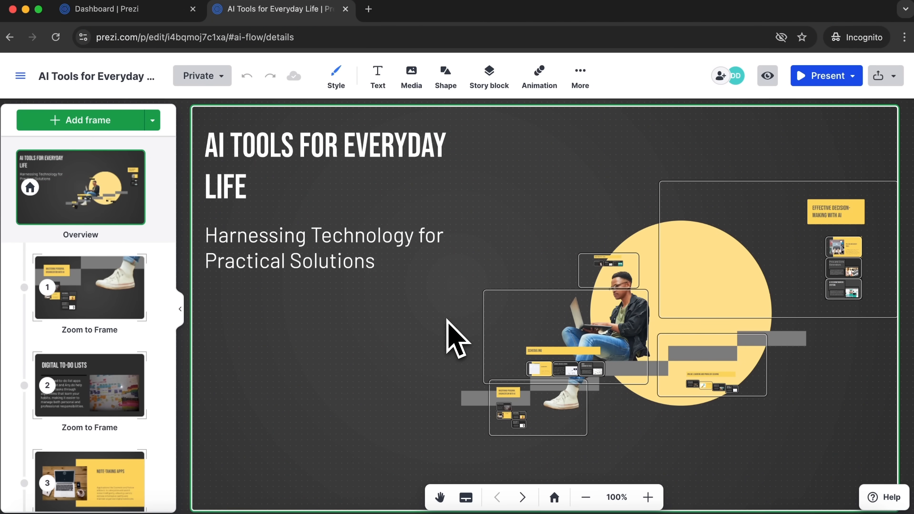
Clear the canvas selection and scroll the editor's frame list from overview to note-taking apps.
click(323, 250)
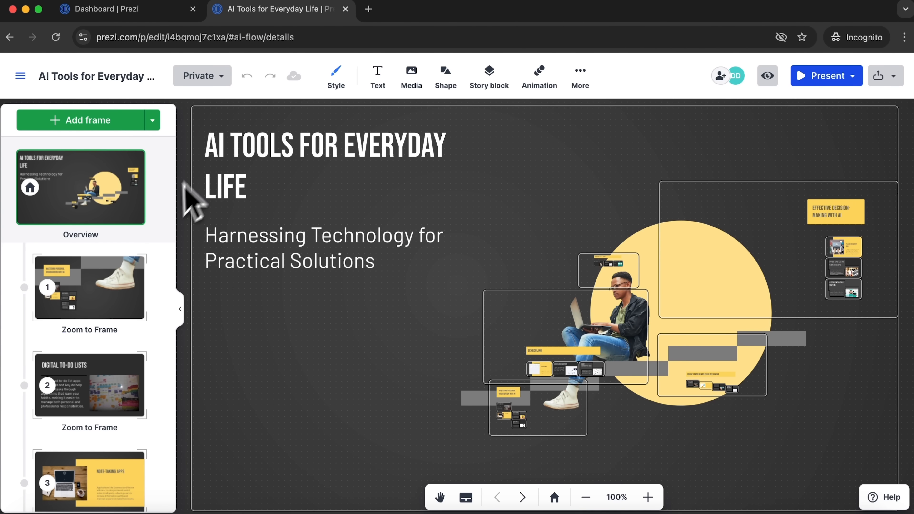
scroll(down, 3)
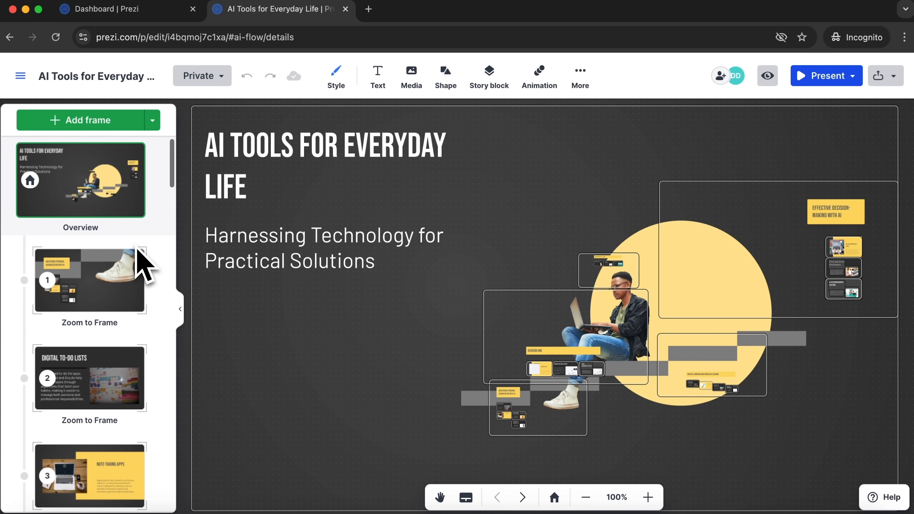
mouse_move(148, 182)
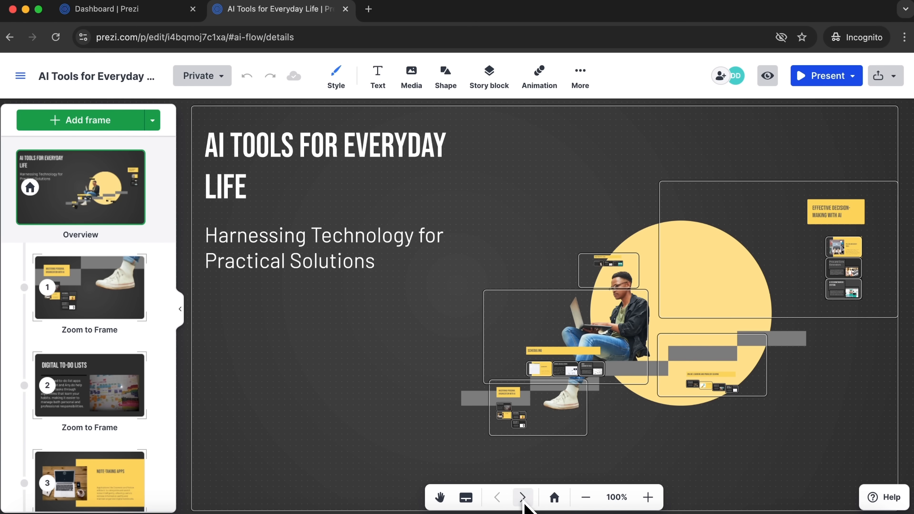
Advance past Mastering Personal Organization with AI and zoom into the Digital To-Do Lists frame.
click(522, 498)
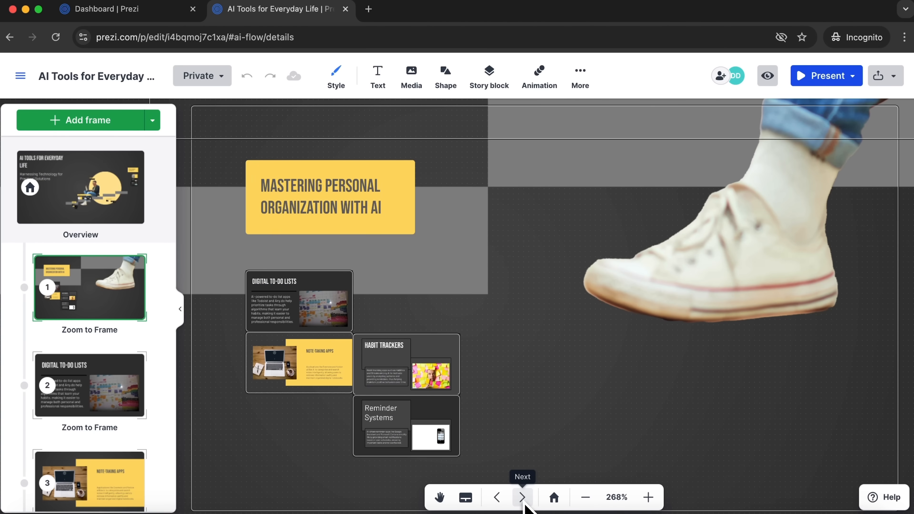
click(522, 497)
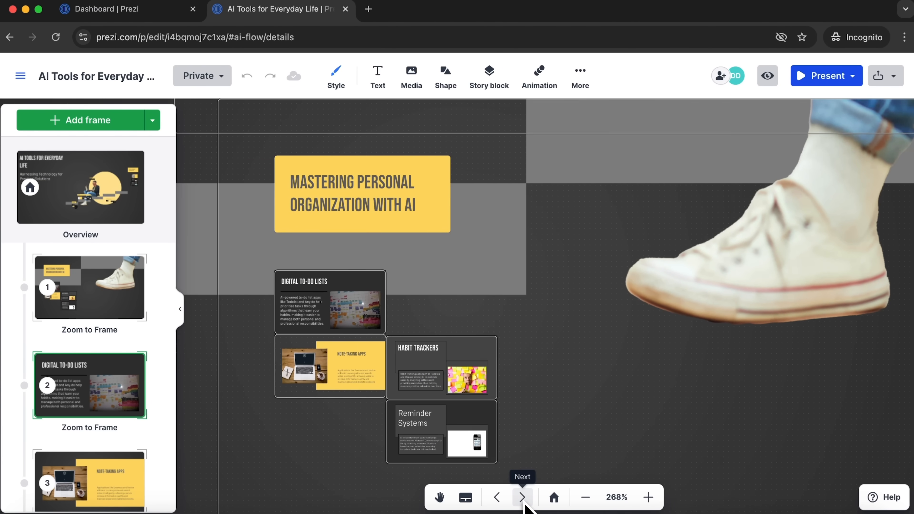
click(522, 498)
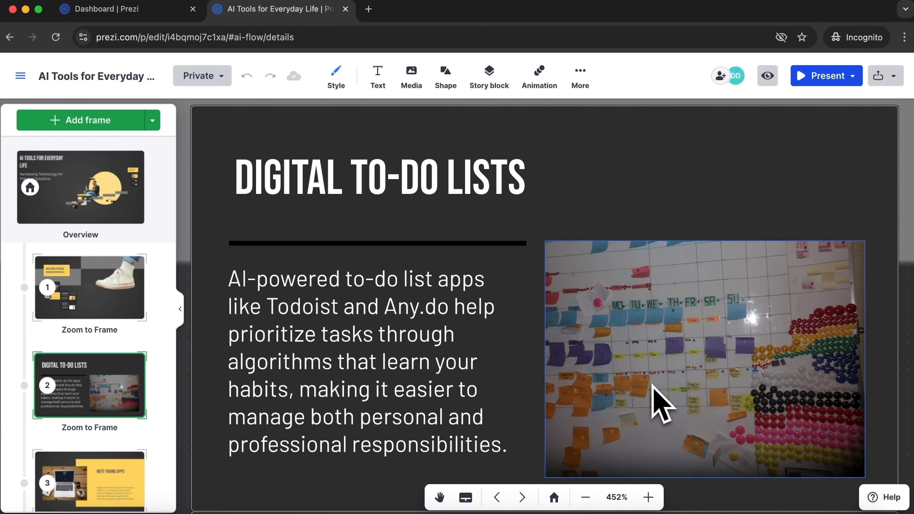
mouse_move(731, 346)
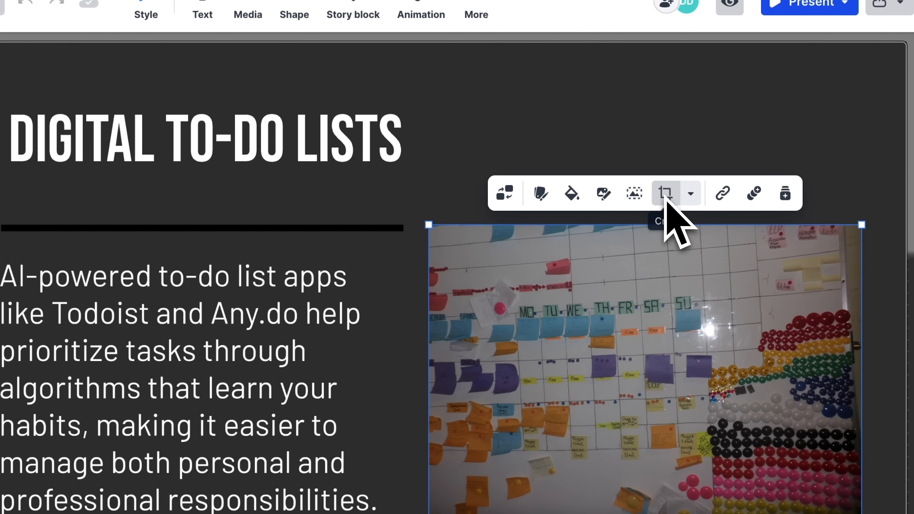
mouse_move(504, 194)
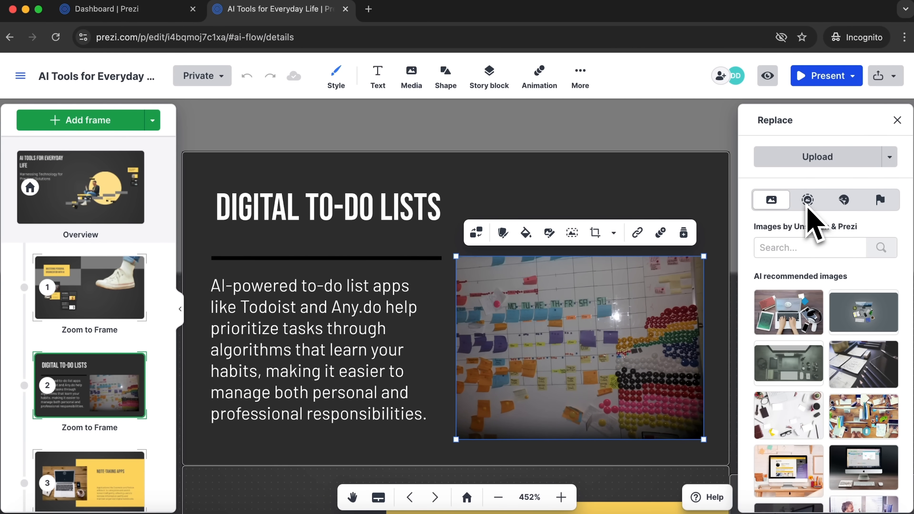
Browse GIF, sticker and icon replacements, then swap in the recommended desk-with-monitor photo.
click(808, 200)
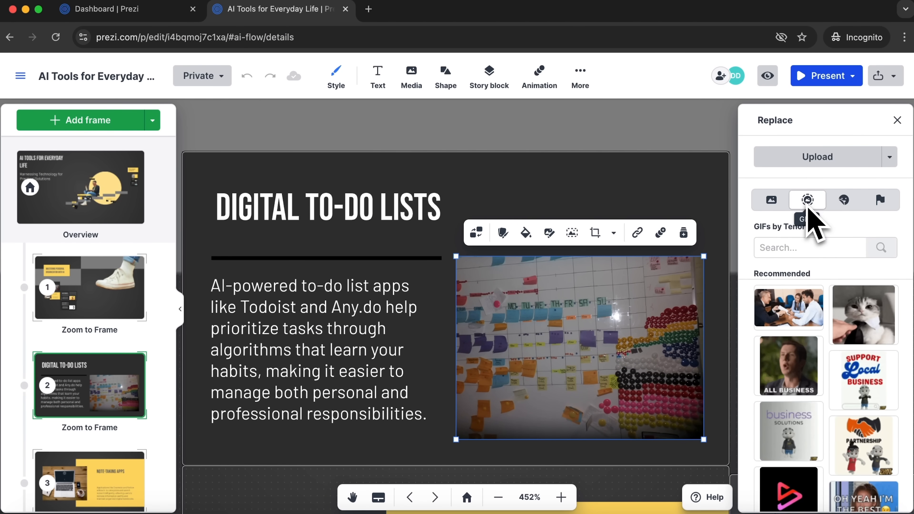
click(844, 200)
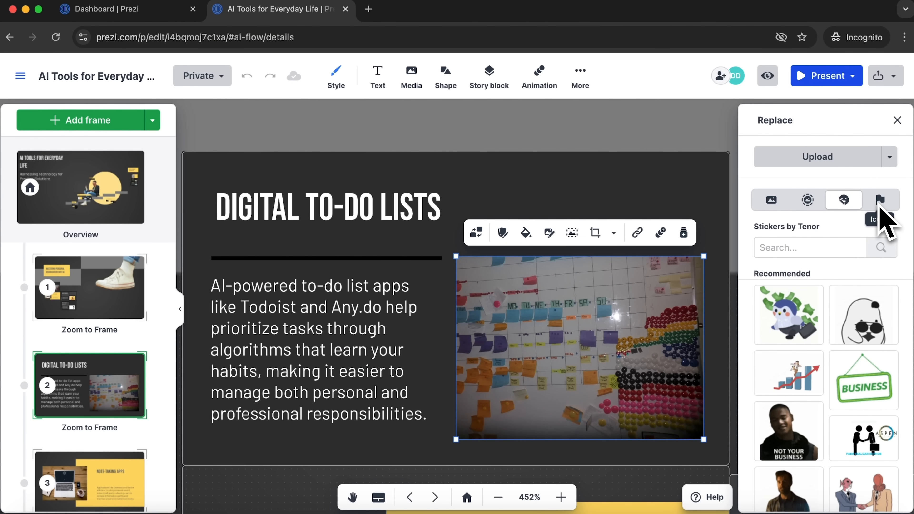
click(881, 199)
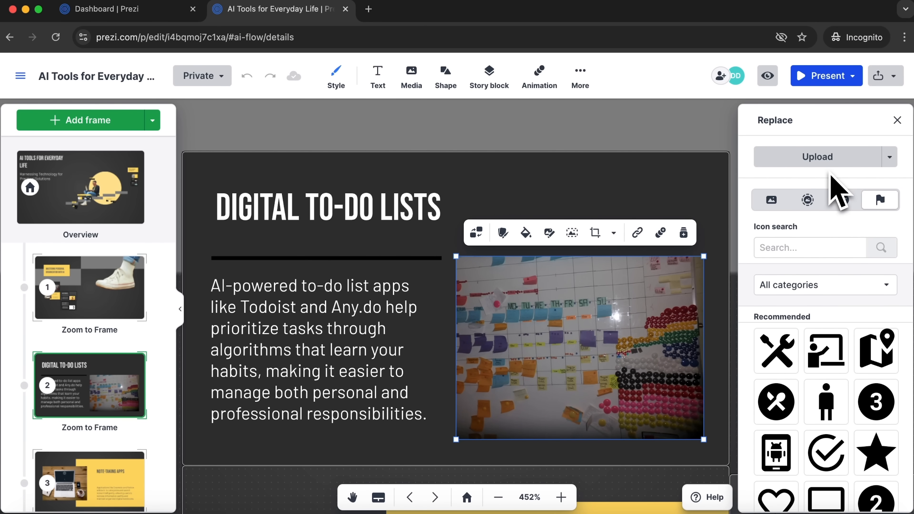
click(770, 200)
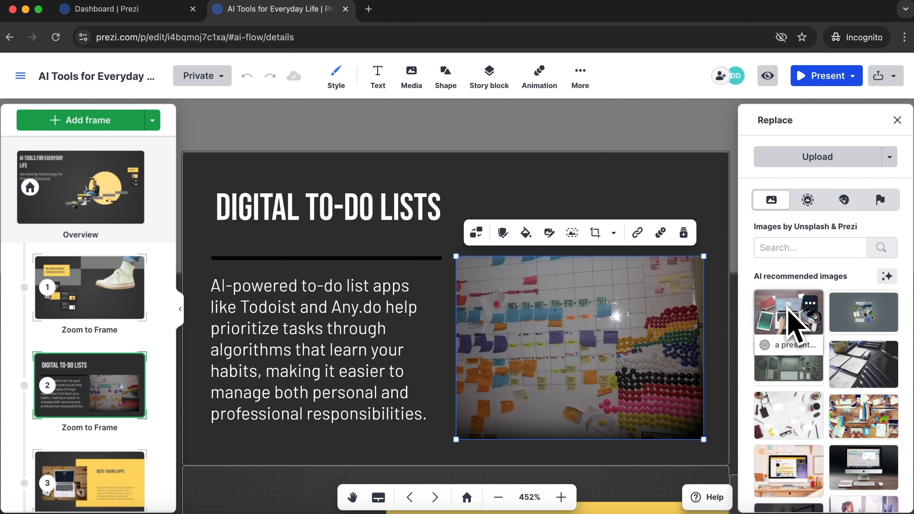
scroll(down, 3)
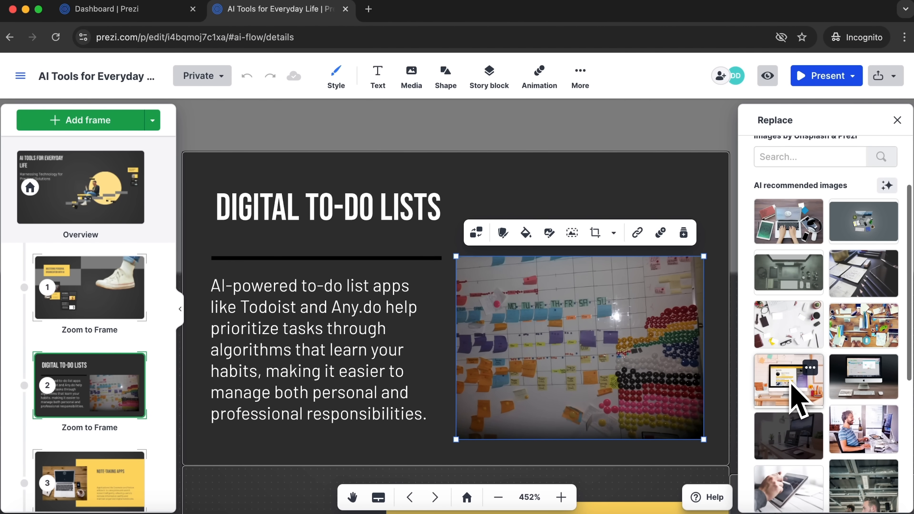
click(789, 380)
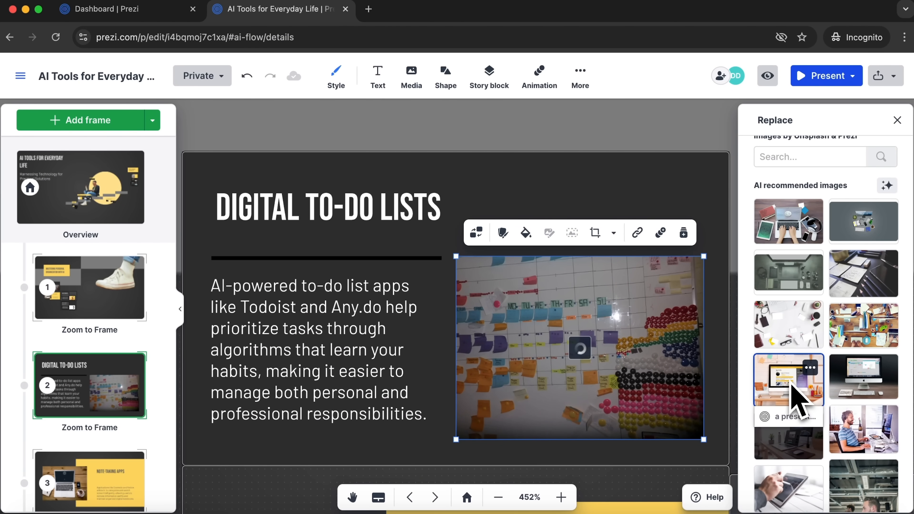
click(789, 379)
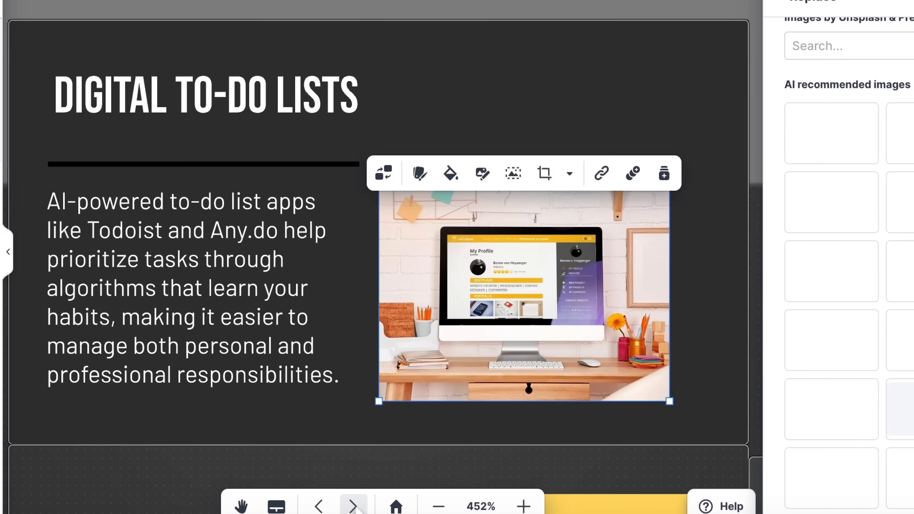
Use Ask AI to turn the Note-Taking Apps description into a three-step flow chart.
click(352, 507)
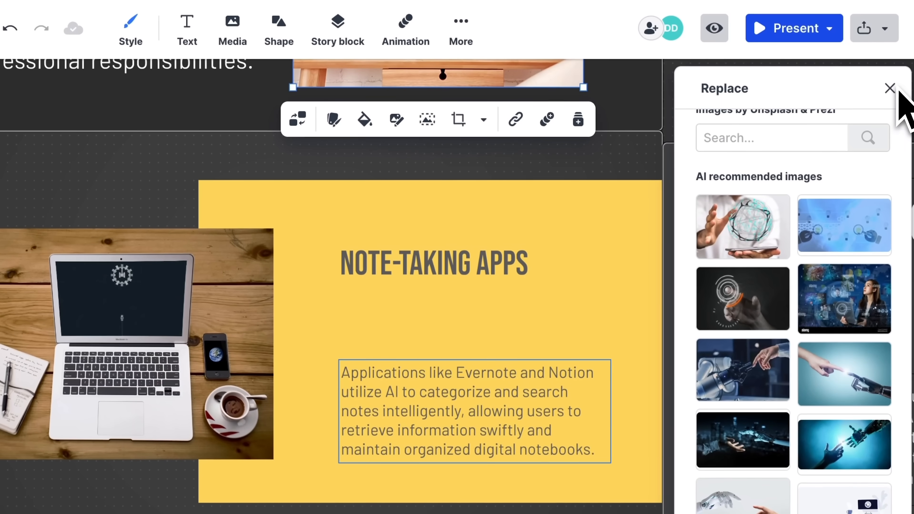
click(890, 88)
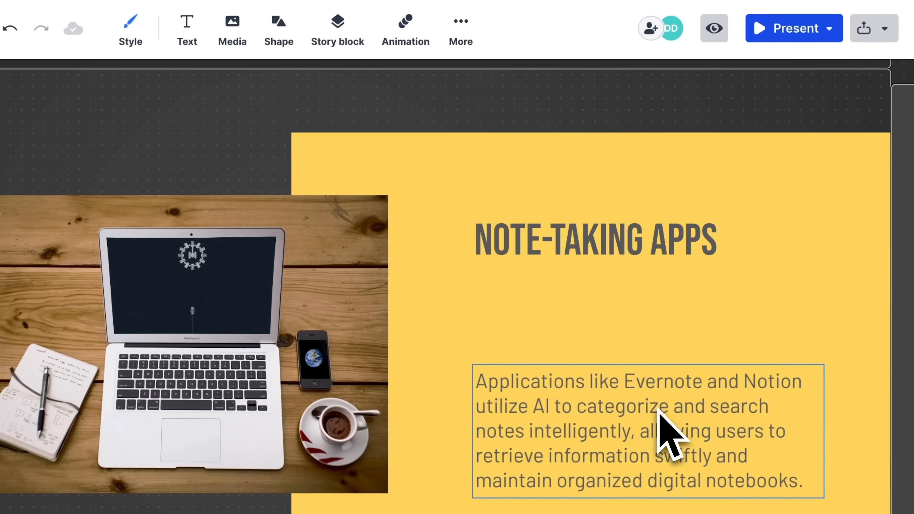
click(658, 417)
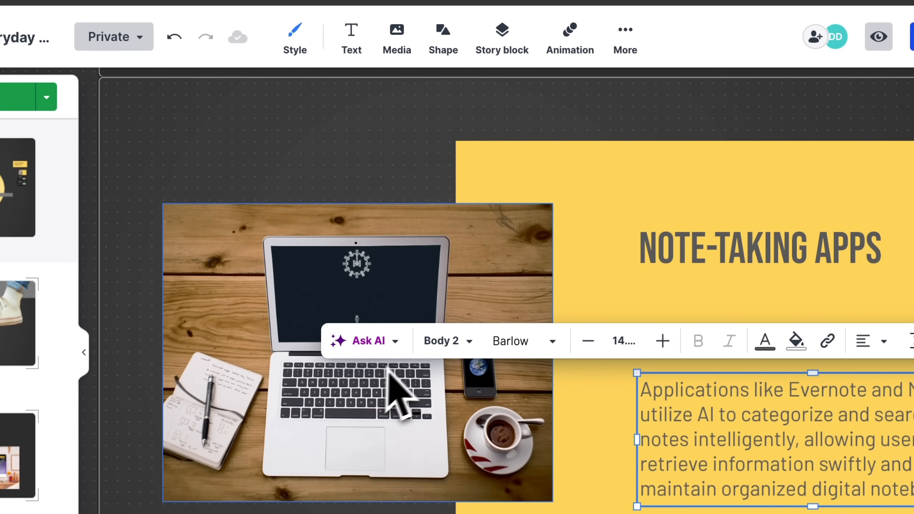
mouse_move(398, 350)
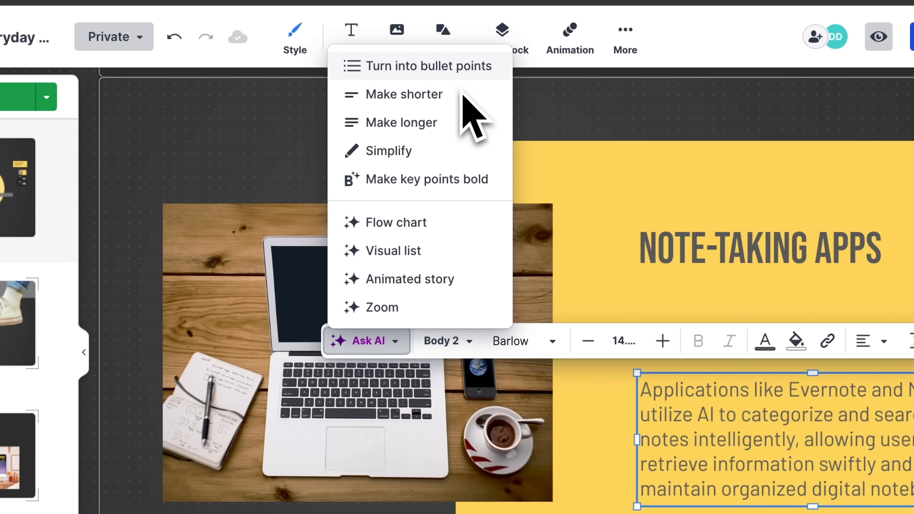
mouse_move(462, 152)
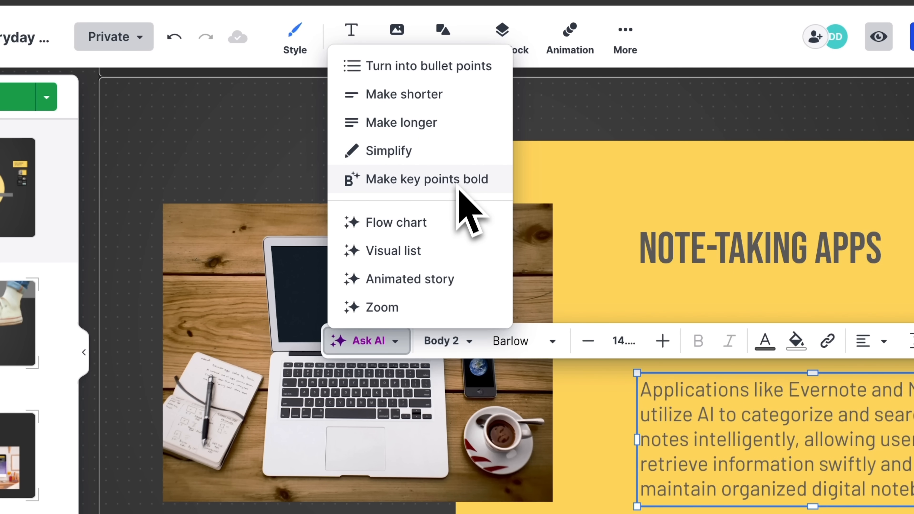
mouse_move(362, 298)
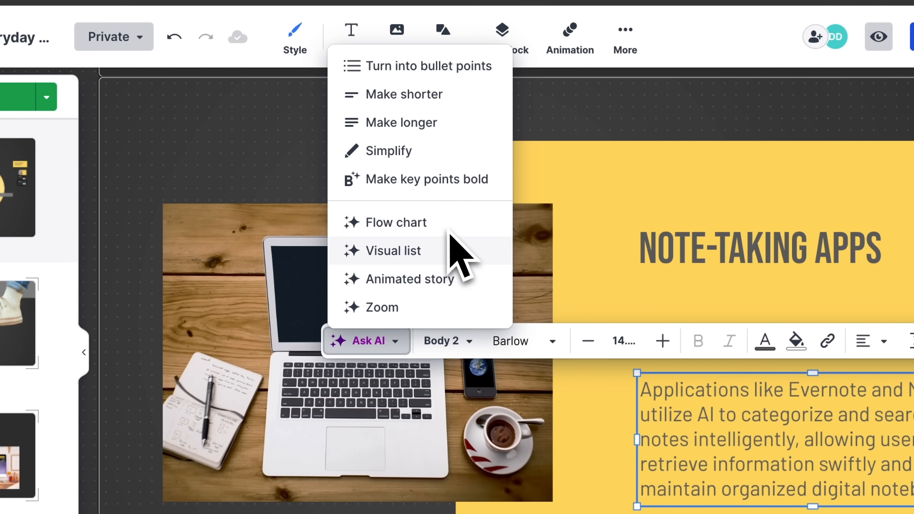
mouse_move(445, 235)
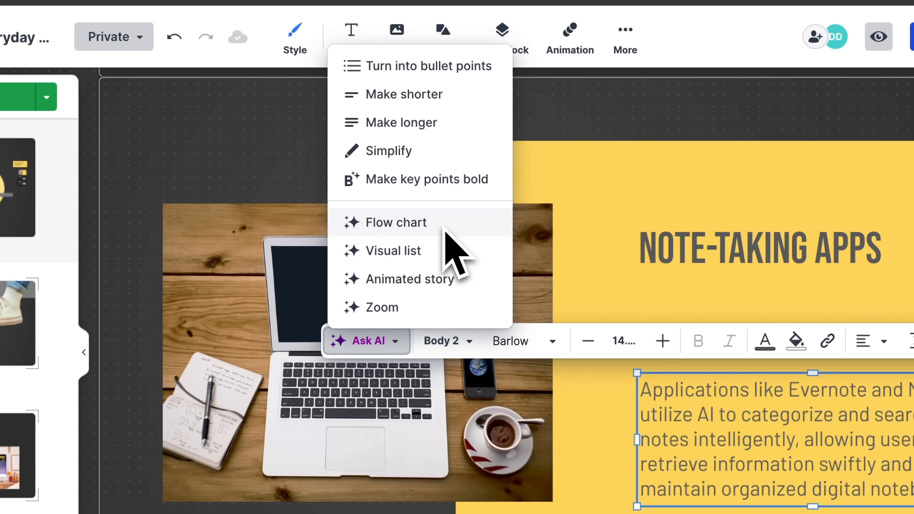
click(396, 223)
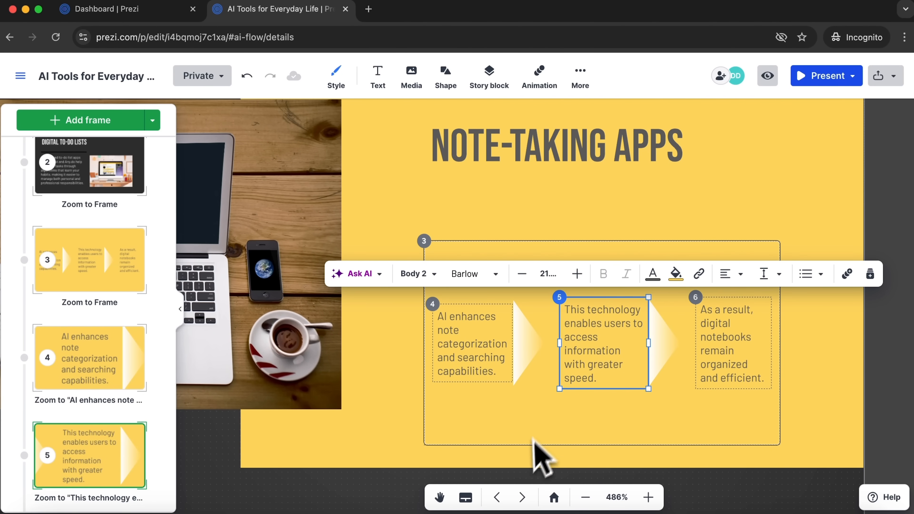
click(522, 497)
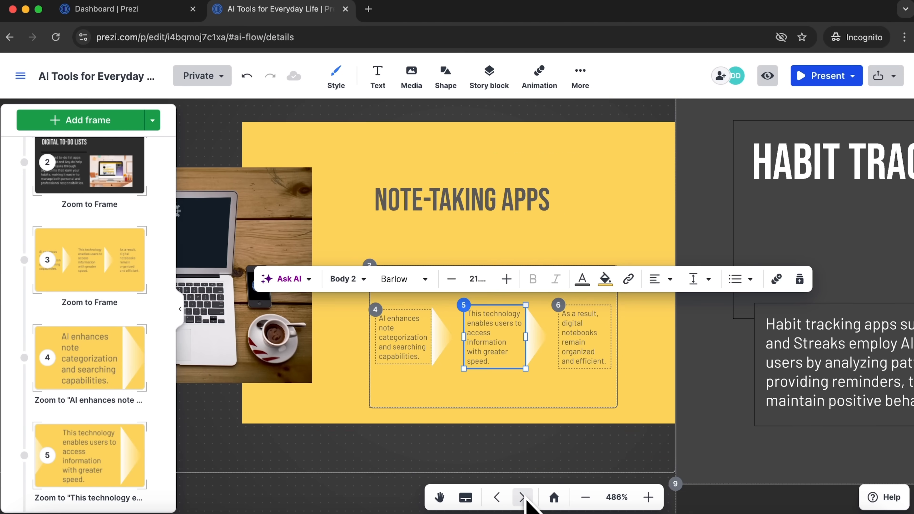
Have Ask AI shorten the Habit Trackers paragraph, then convert it into a five-point bulleted list.
click(523, 498)
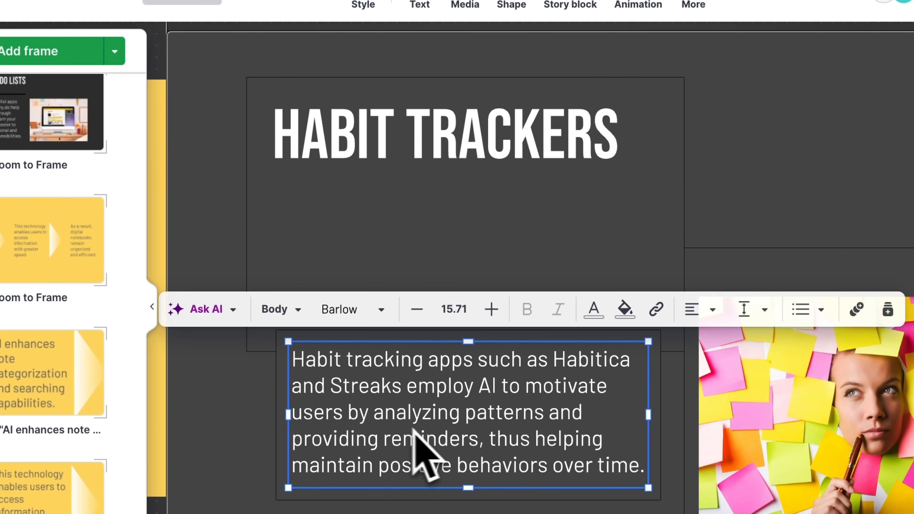
click(207, 310)
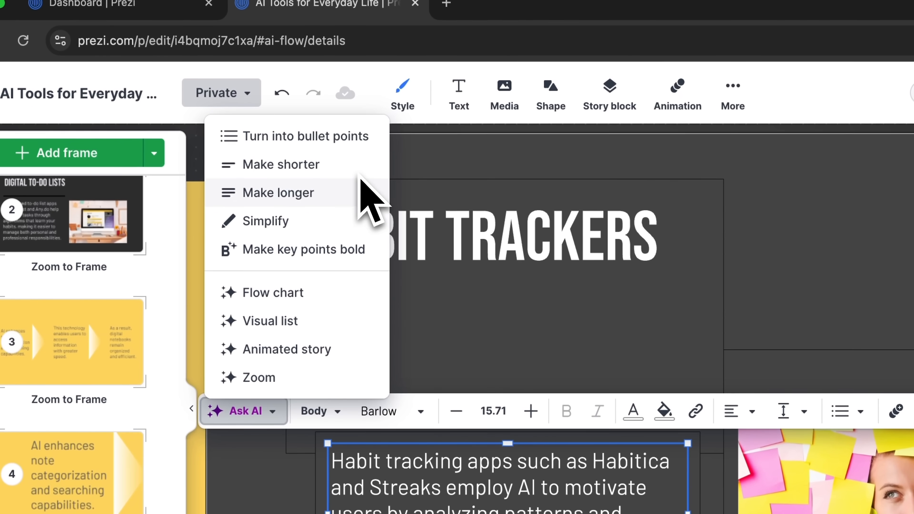
click(279, 192)
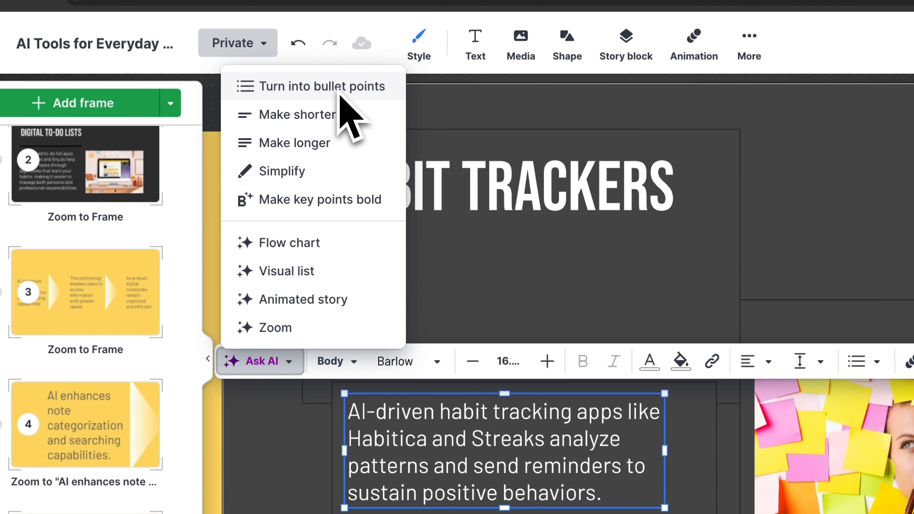
click(322, 87)
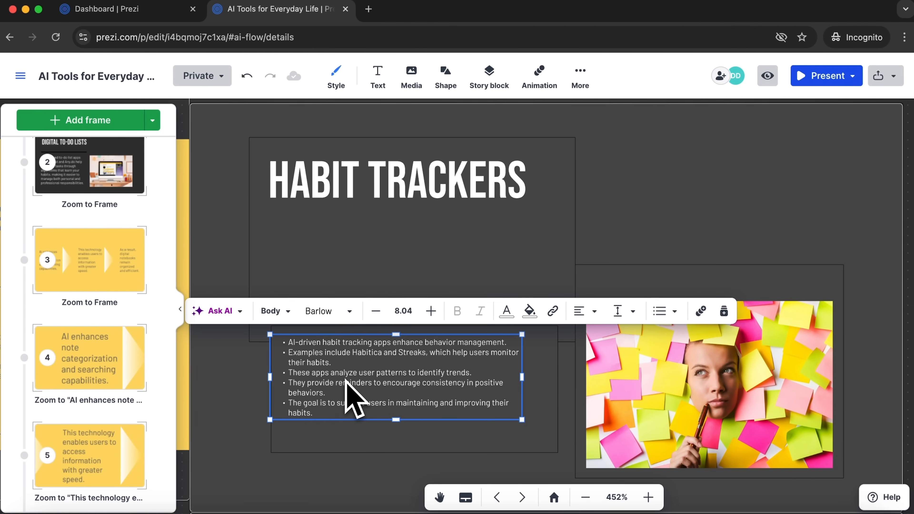
mouse_move(354, 435)
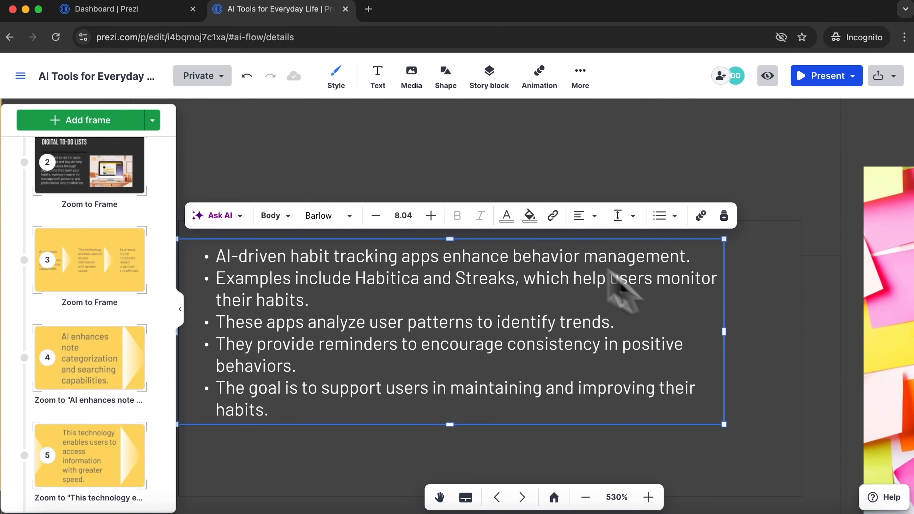
mouse_move(248, 432)
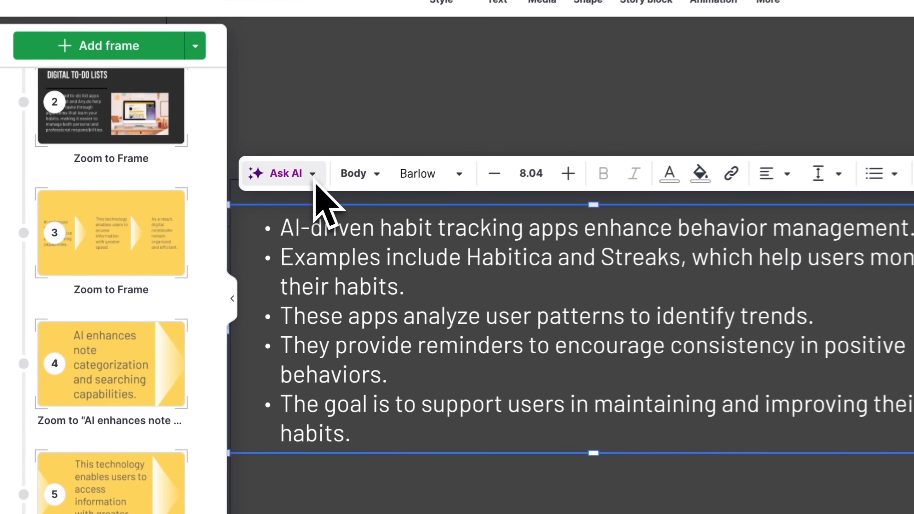
click(286, 174)
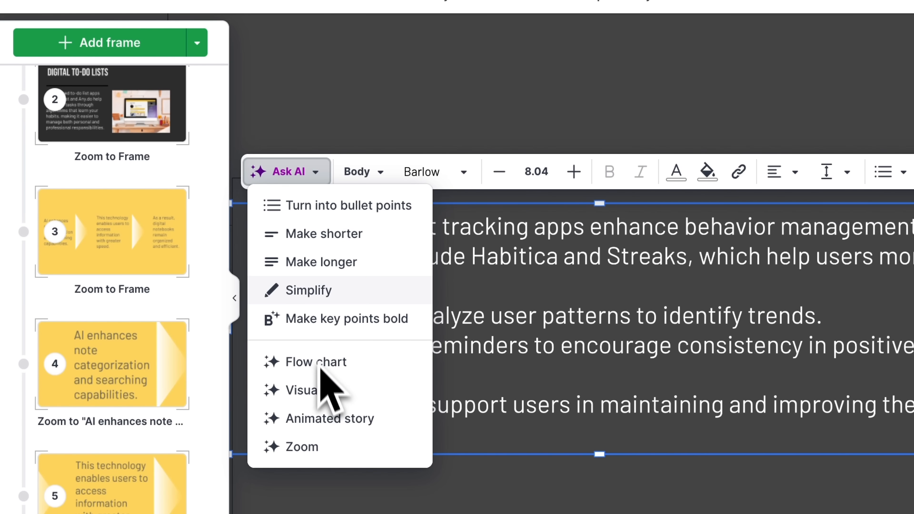
Convert the Habit Trackers bullets into a four-card visual list with Ask AI.
click(349, 205)
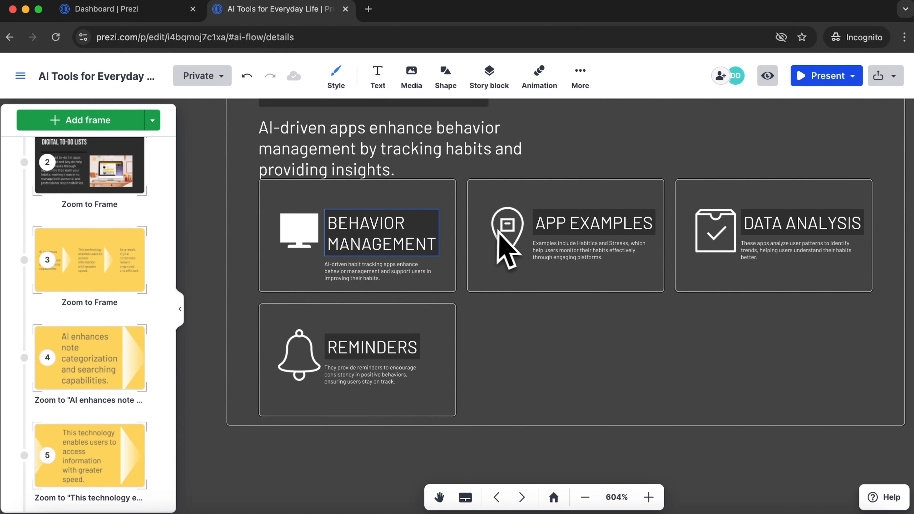
click(593, 223)
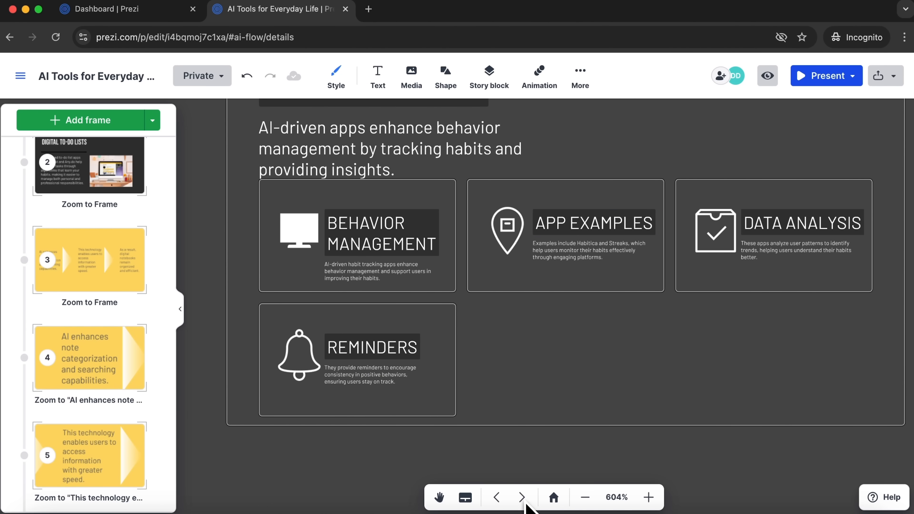
click(521, 498)
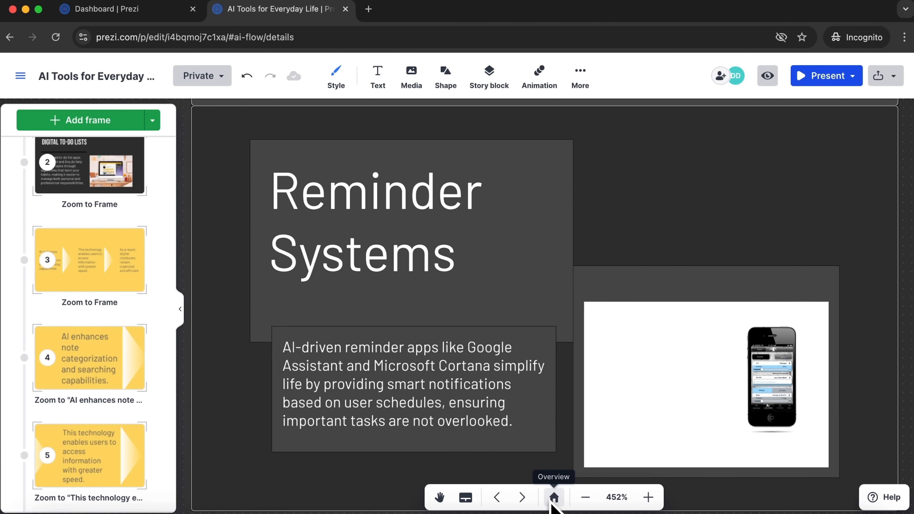
Zoom out to the whole-deck overview and review the restyled frame list.
click(554, 498)
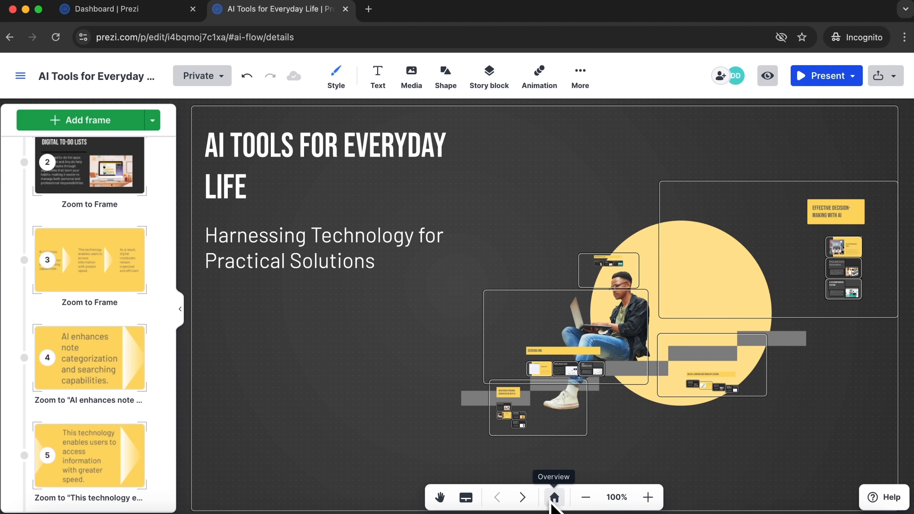
mouse_move(121, 415)
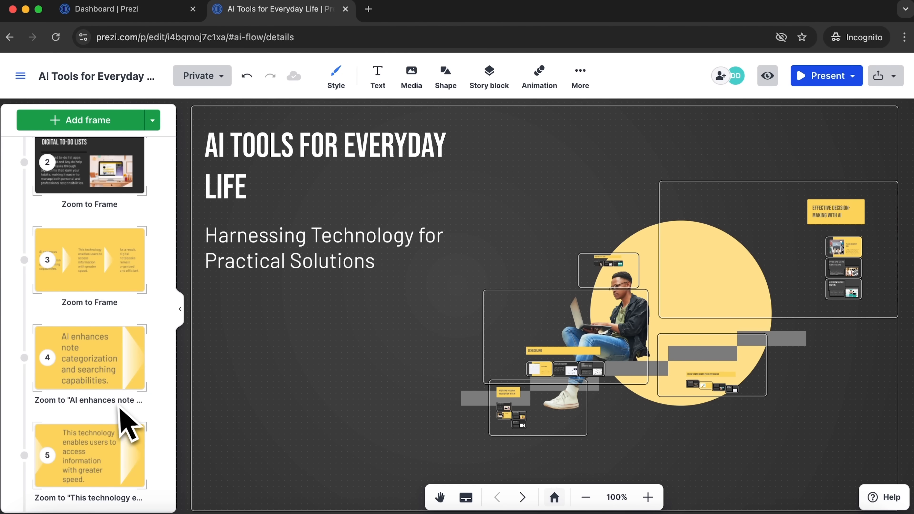
scroll(down, 3)
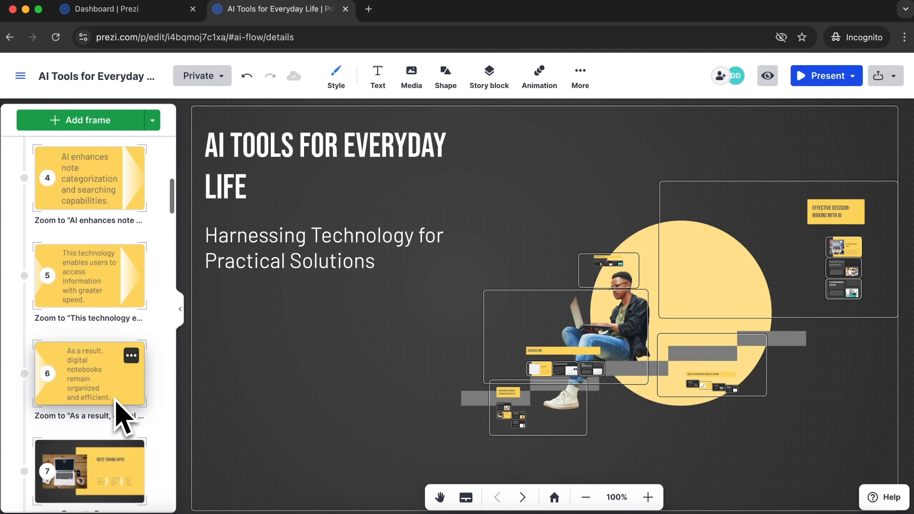
scroll(down, 3)
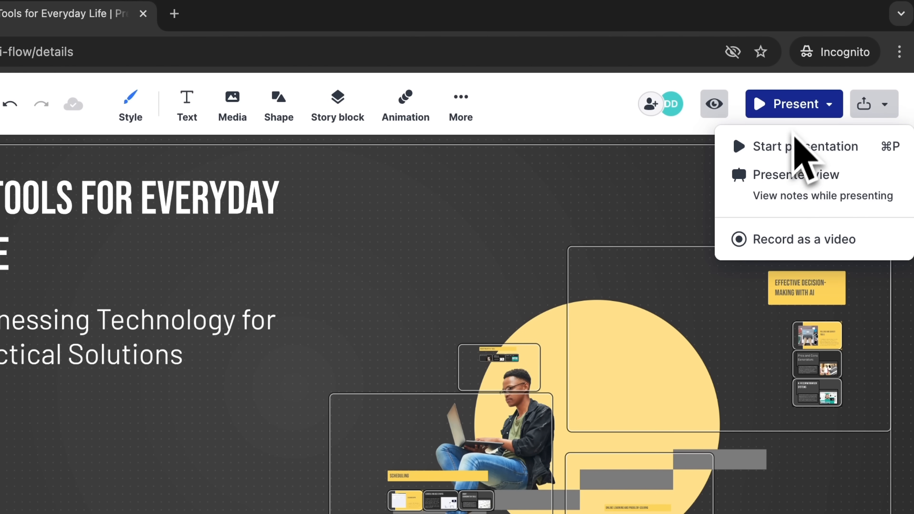
click(792, 147)
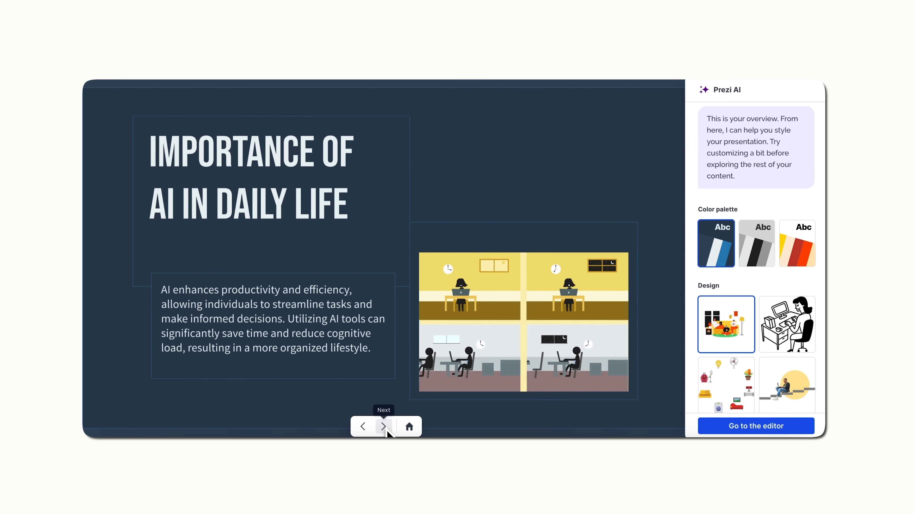
Step through the restyled frames past the Overview of Practical Use Cases.
click(383, 427)
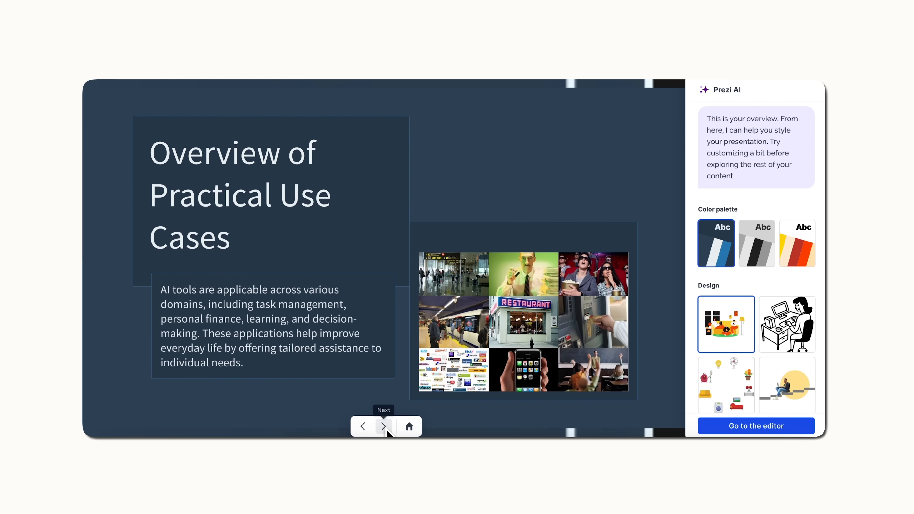
click(383, 427)
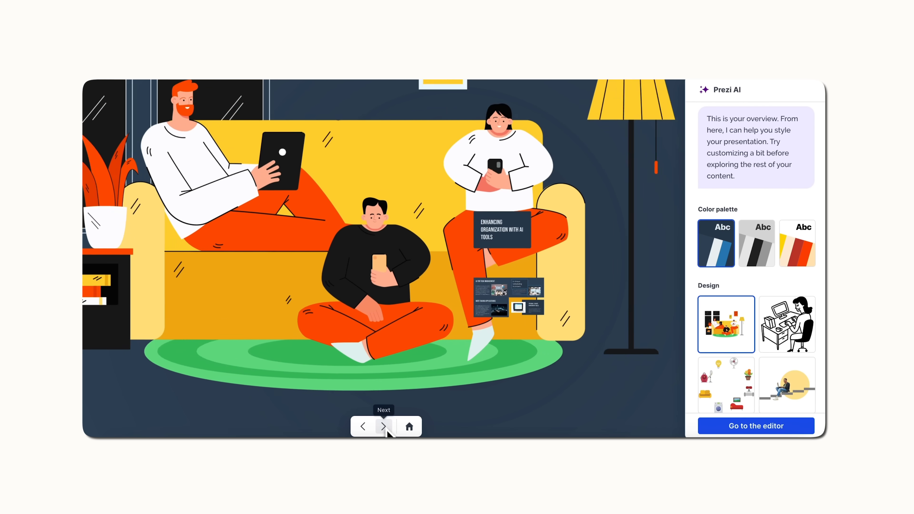
click(384, 426)
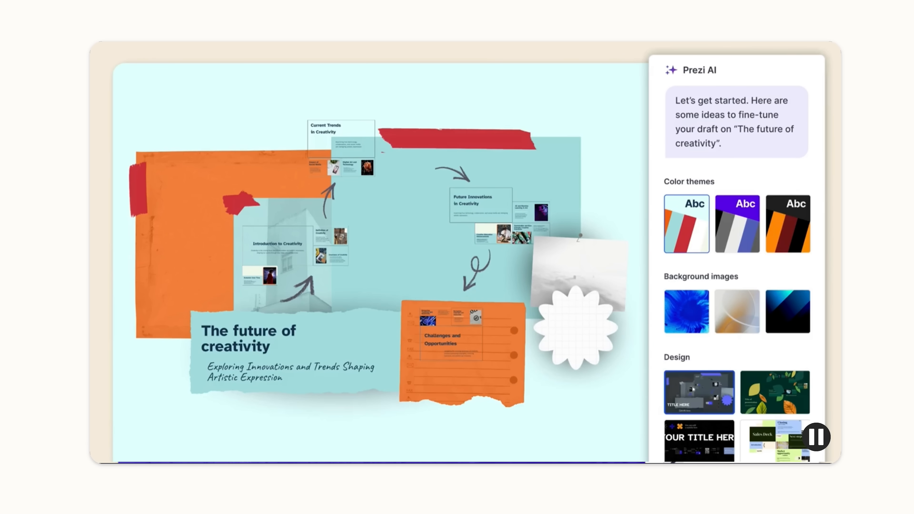
Pick a new colour theme and the blue fluid background, then generate 'The Future of Creativity' presentation.
click(737, 227)
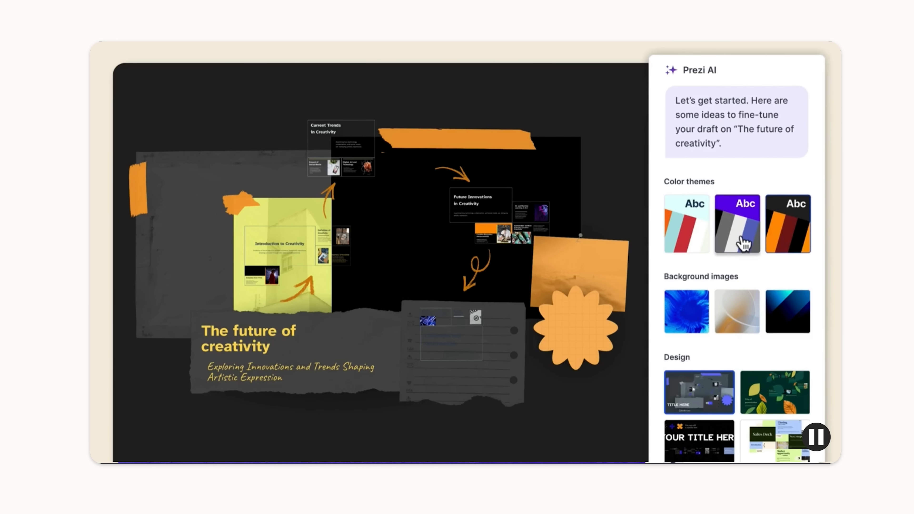
click(687, 314)
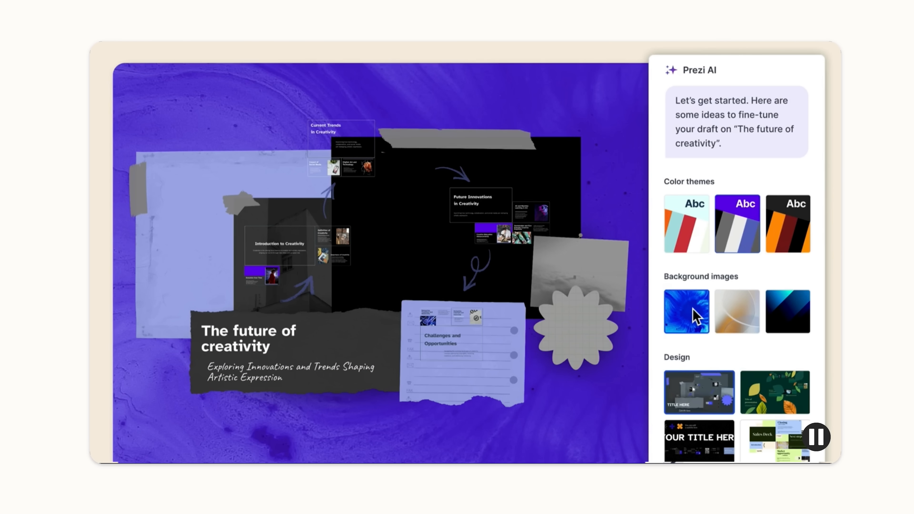
click(775, 393)
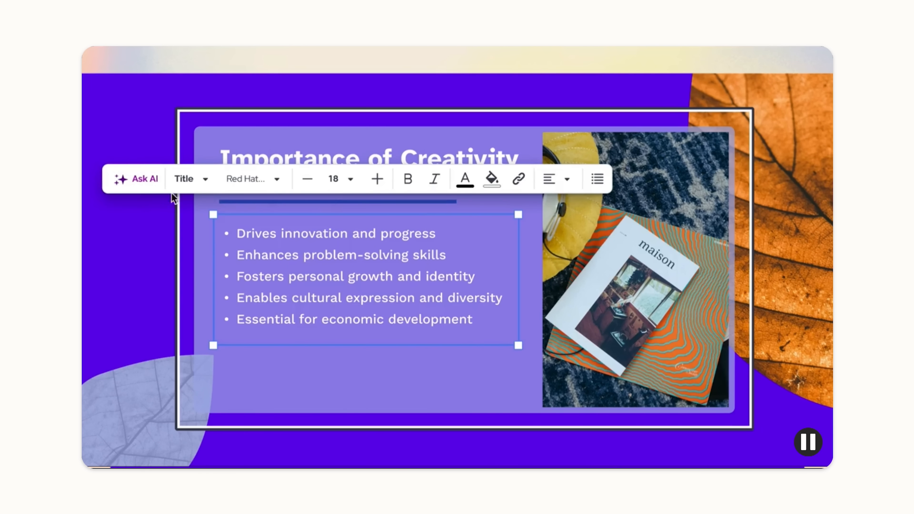
click(144, 179)
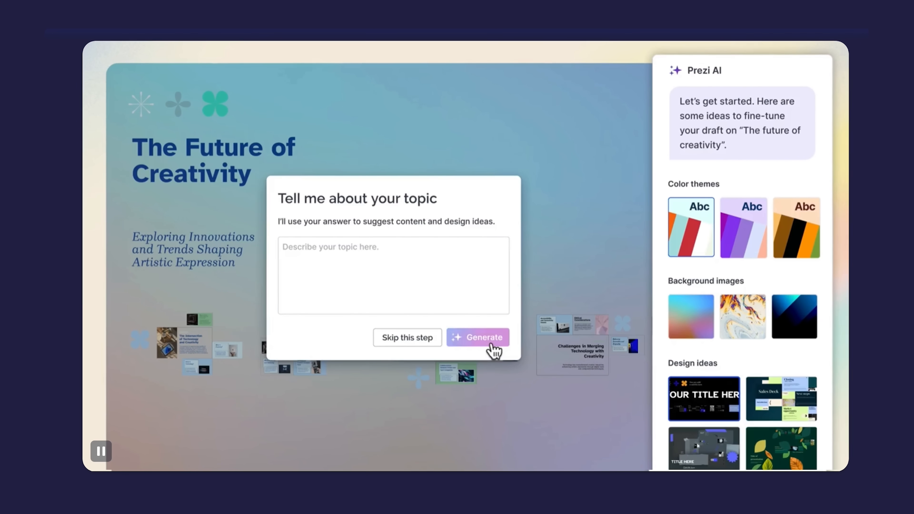
click(480, 337)
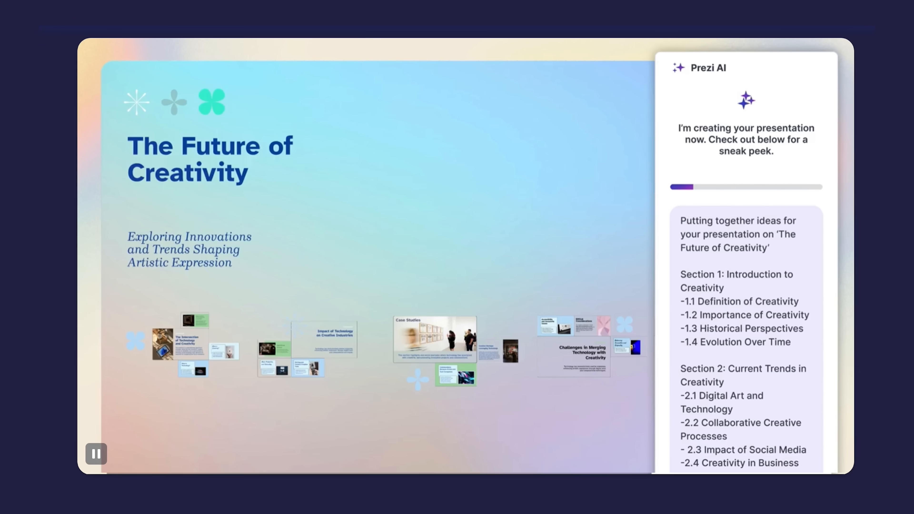